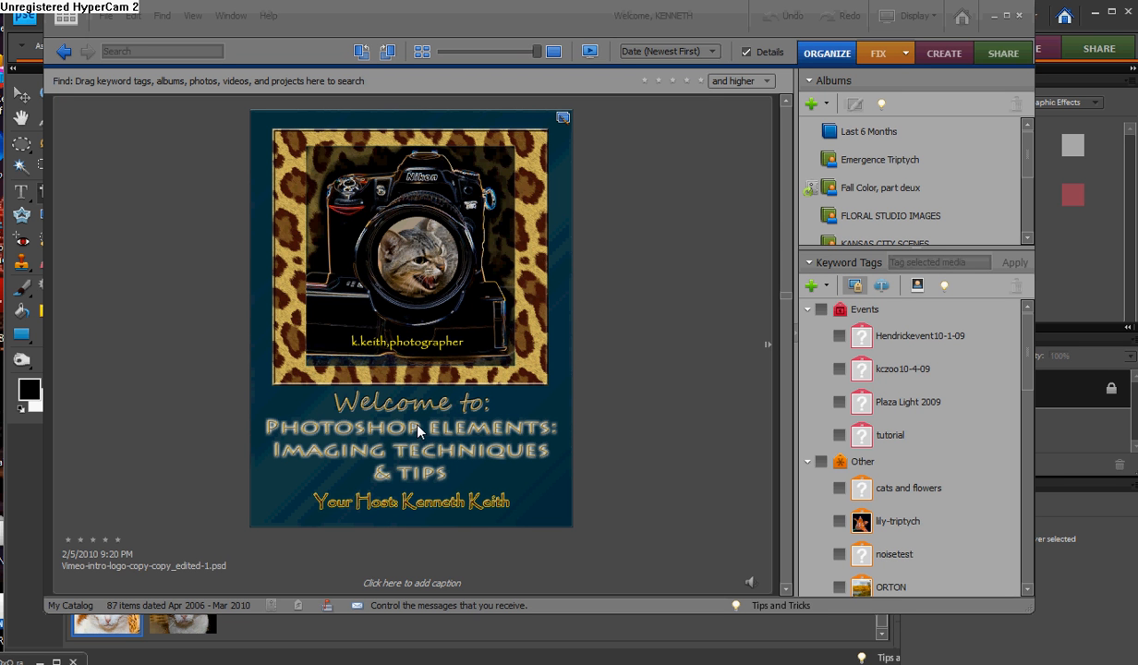
mouse_move(773, 138)
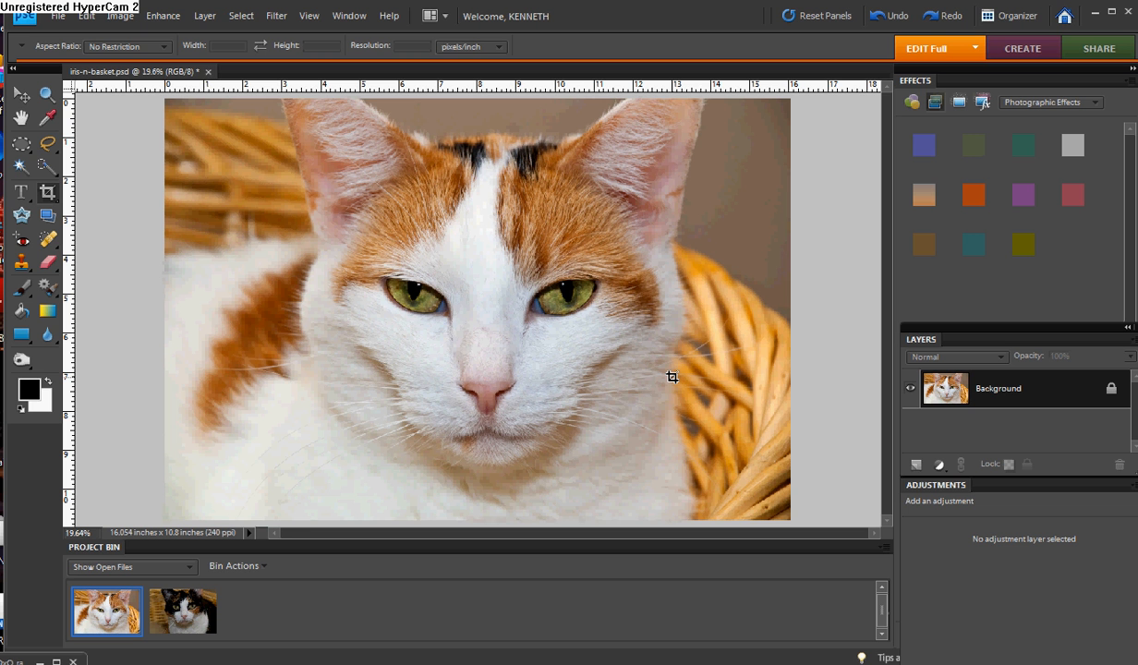
mouse_move(674, 375)
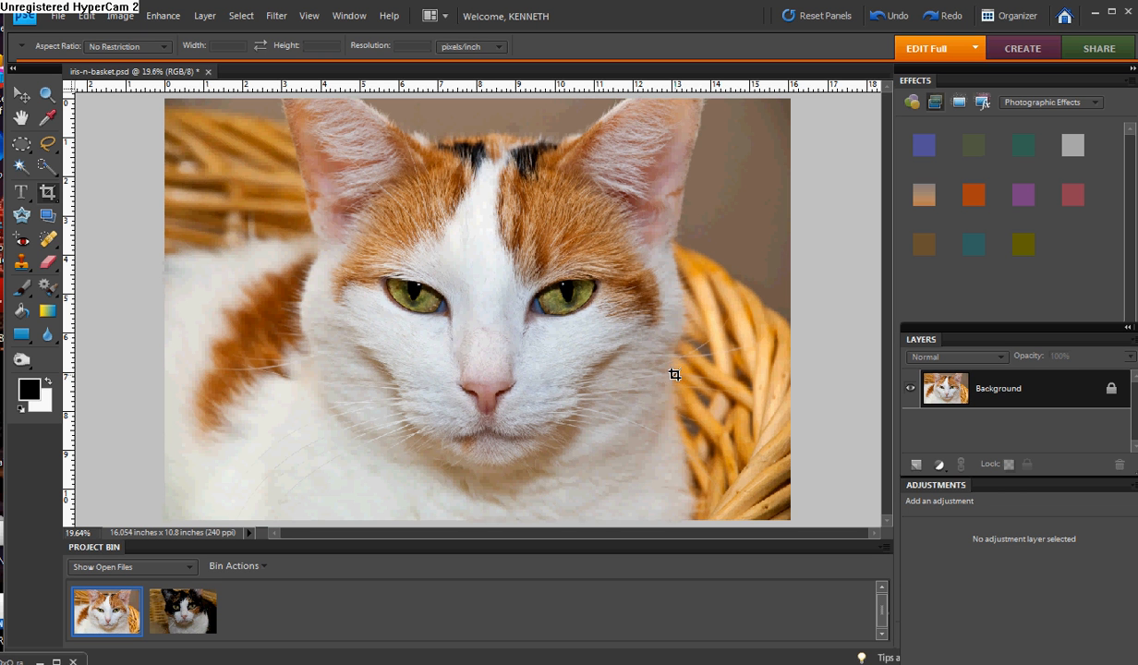
mouse_move(226, 287)
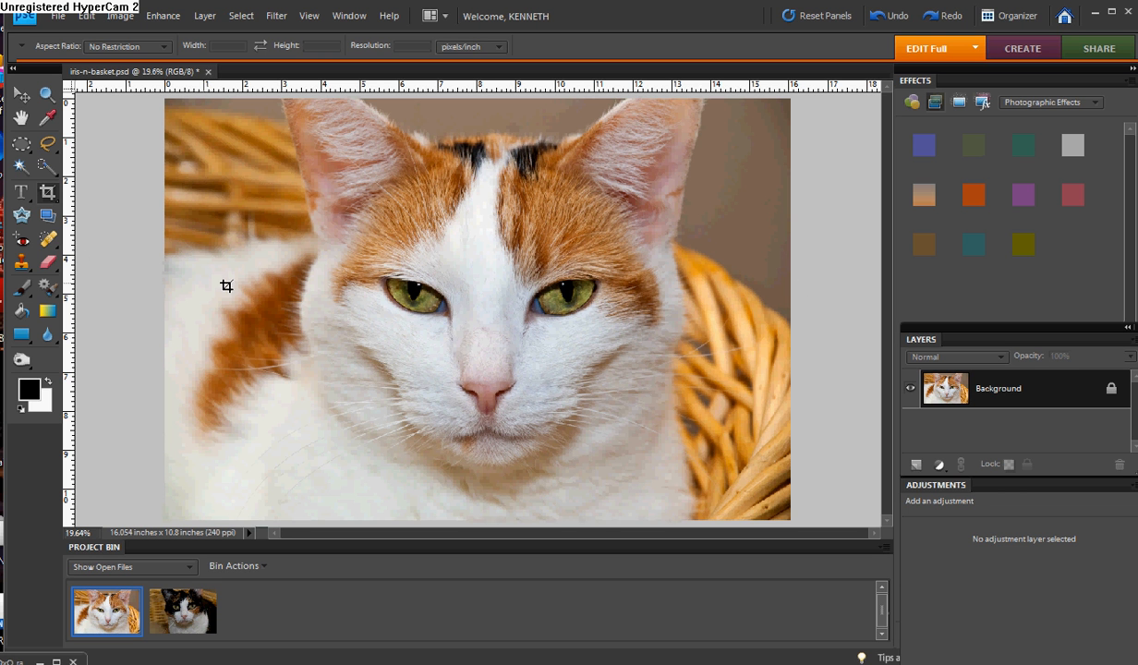
mouse_move(157, 125)
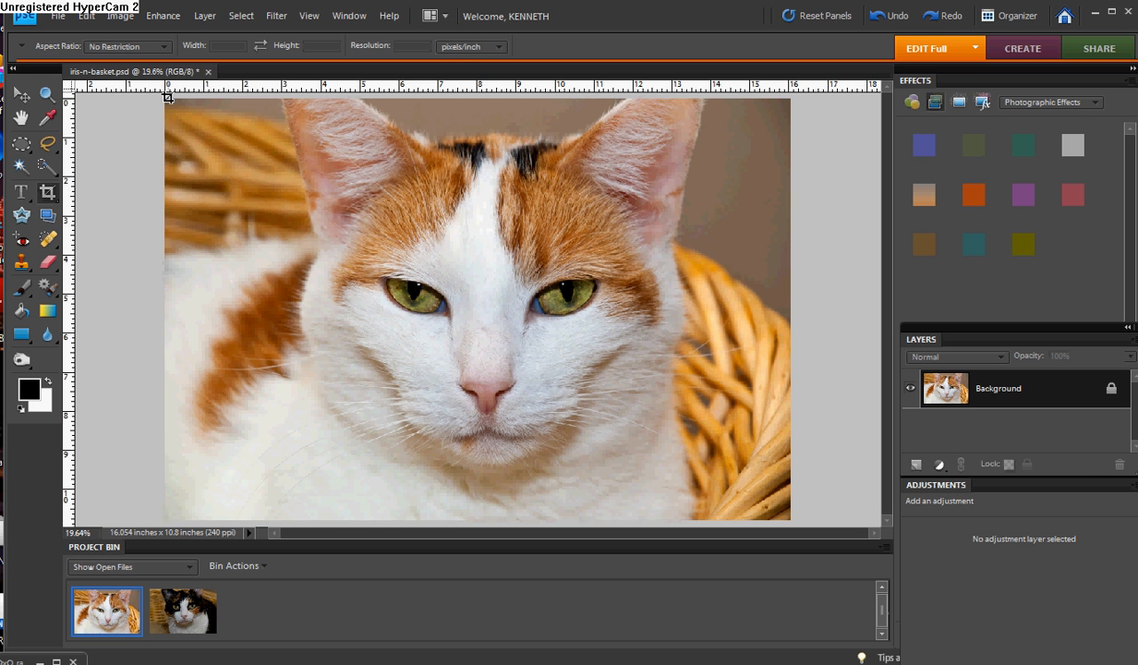
- Crop the orange-and-white cat photo with the box extended right, adding empty space beside it
drag(166, 96, 397, 514)
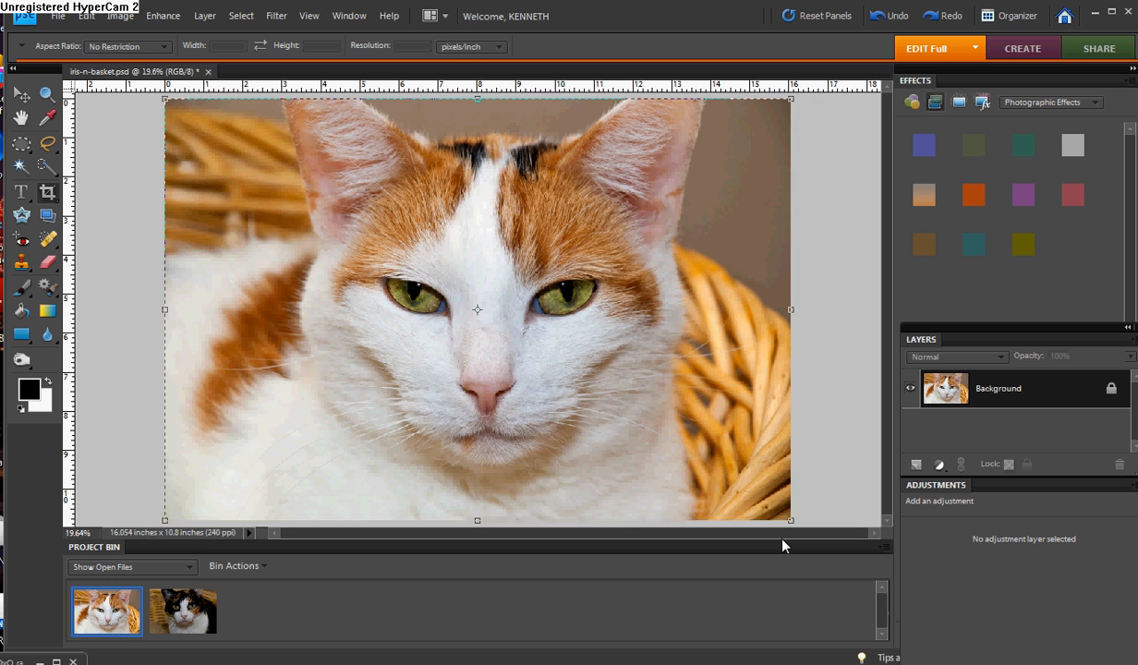
mouse_move(800, 311)
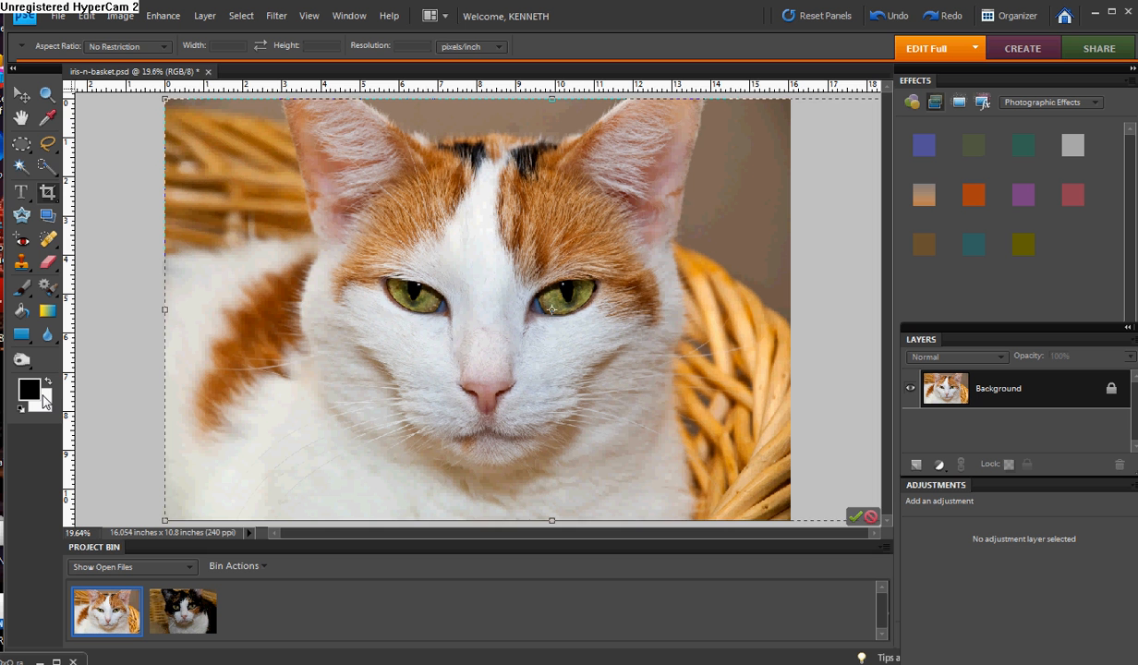
mouse_move(48, 391)
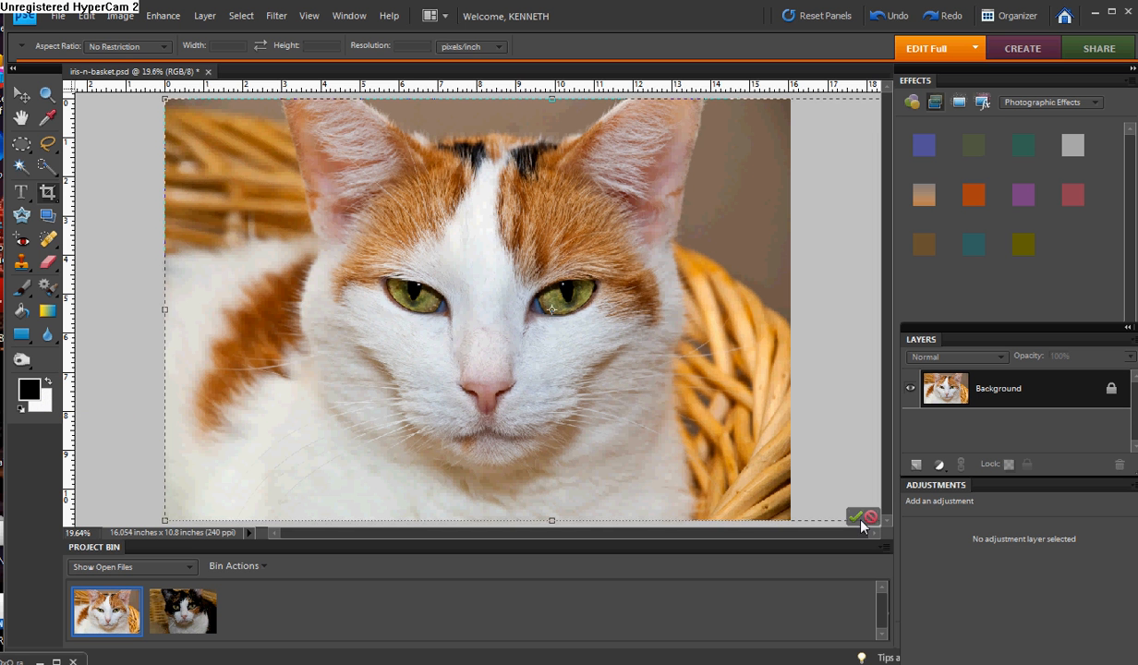
click(861, 517)
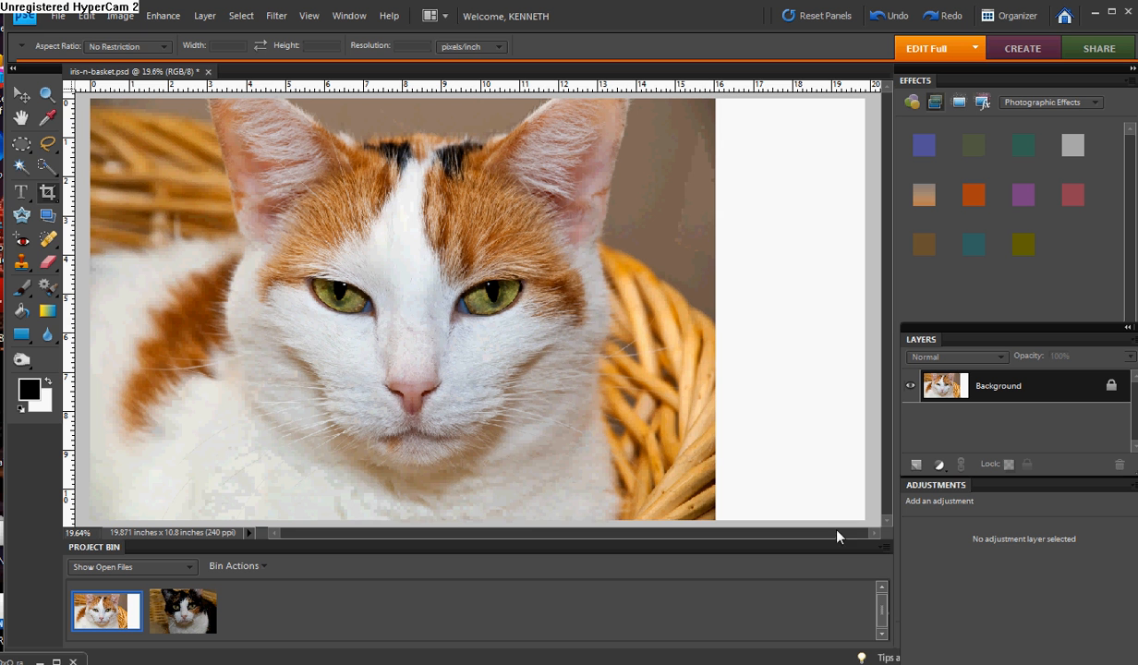
mouse_move(570, 297)
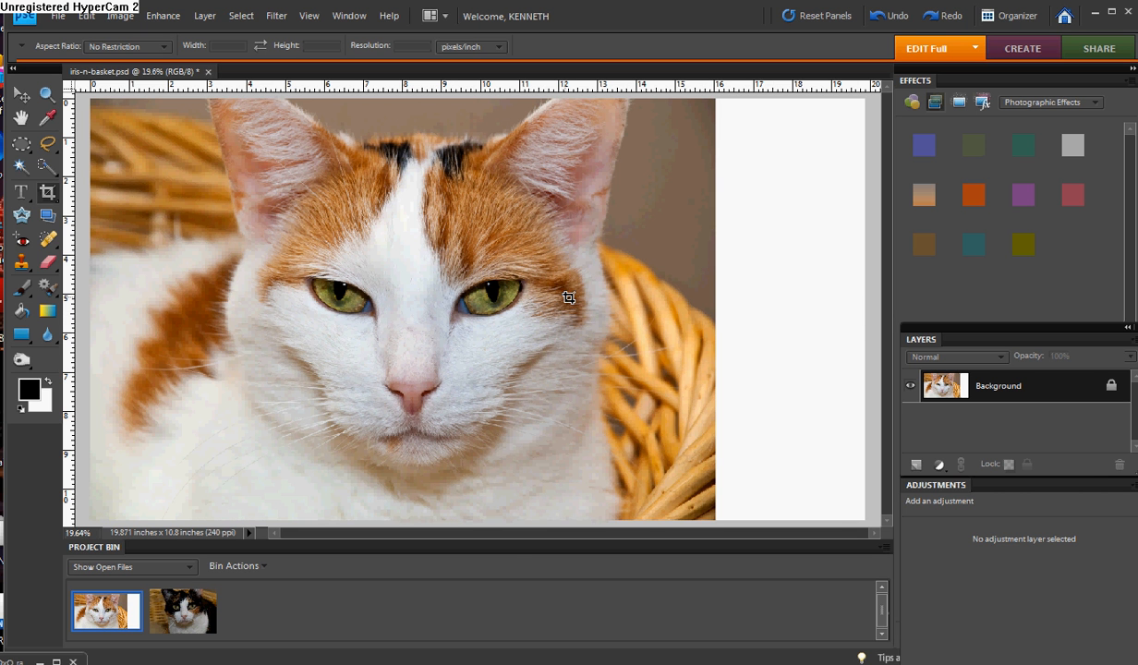
mouse_move(516, 561)
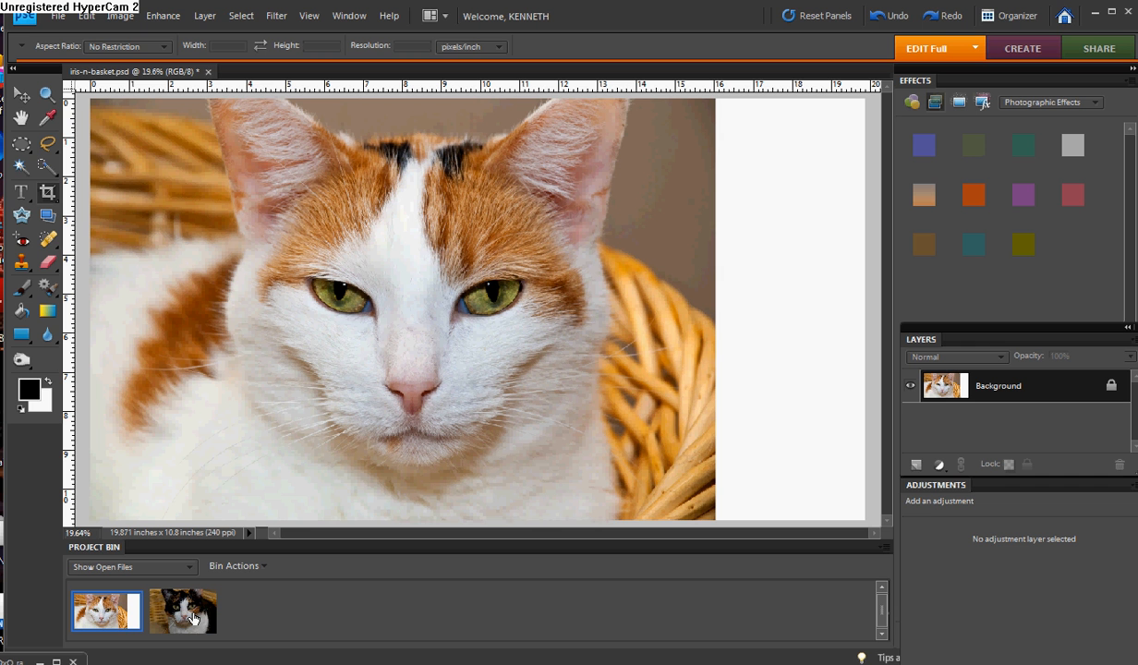
mouse_move(183, 610)
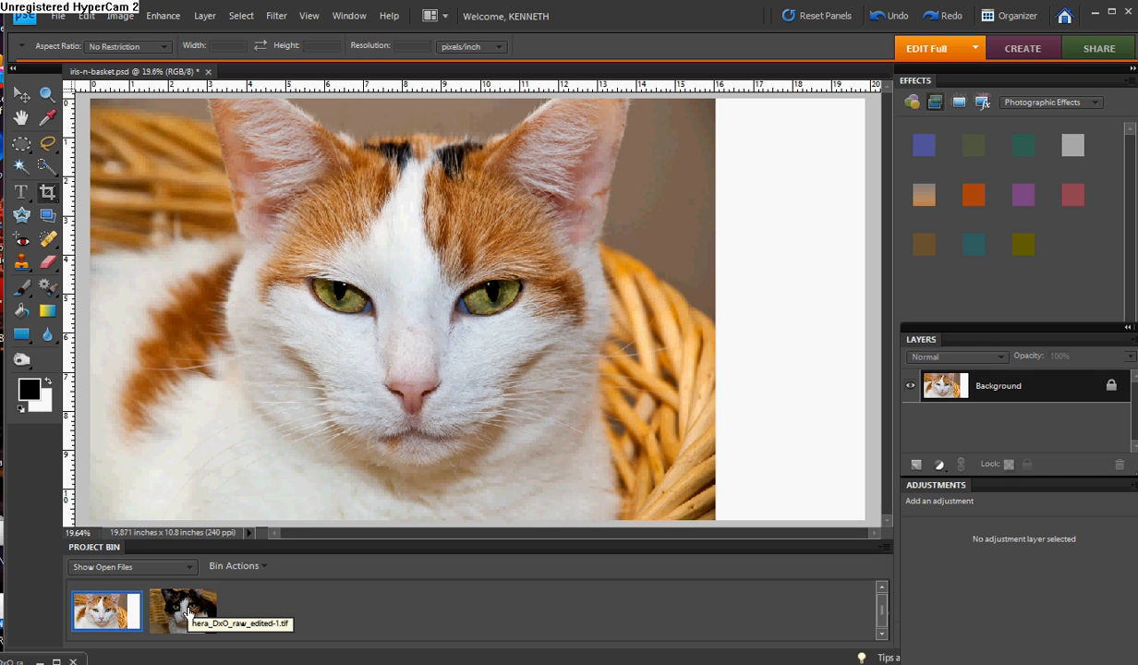
mouse_move(193, 610)
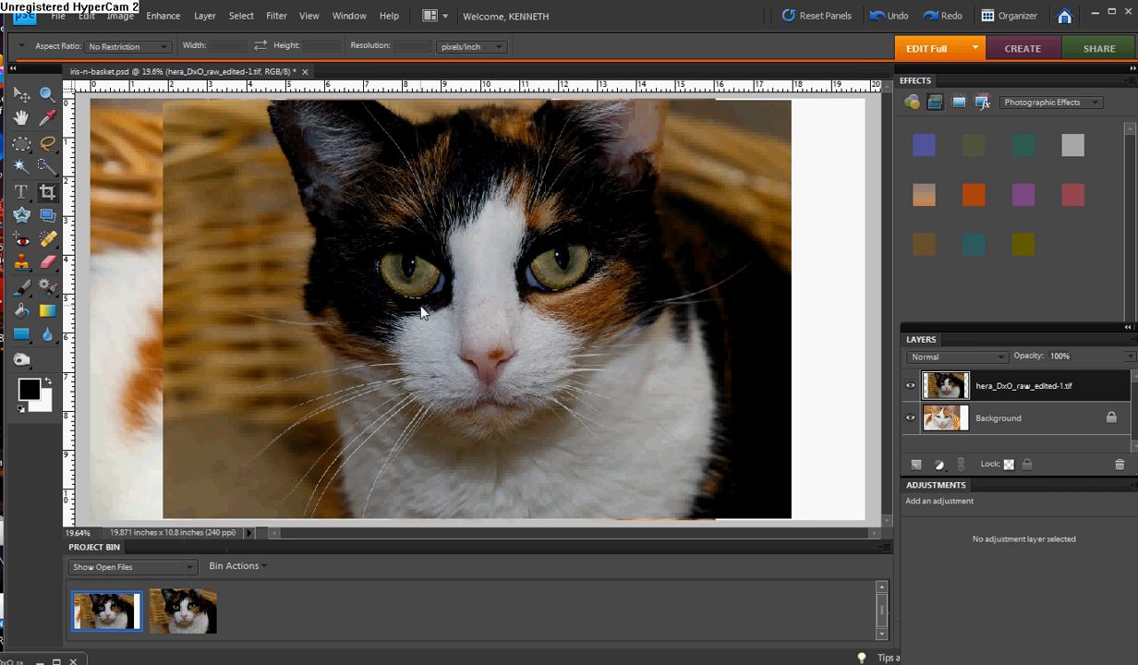
mouse_move(747, 436)
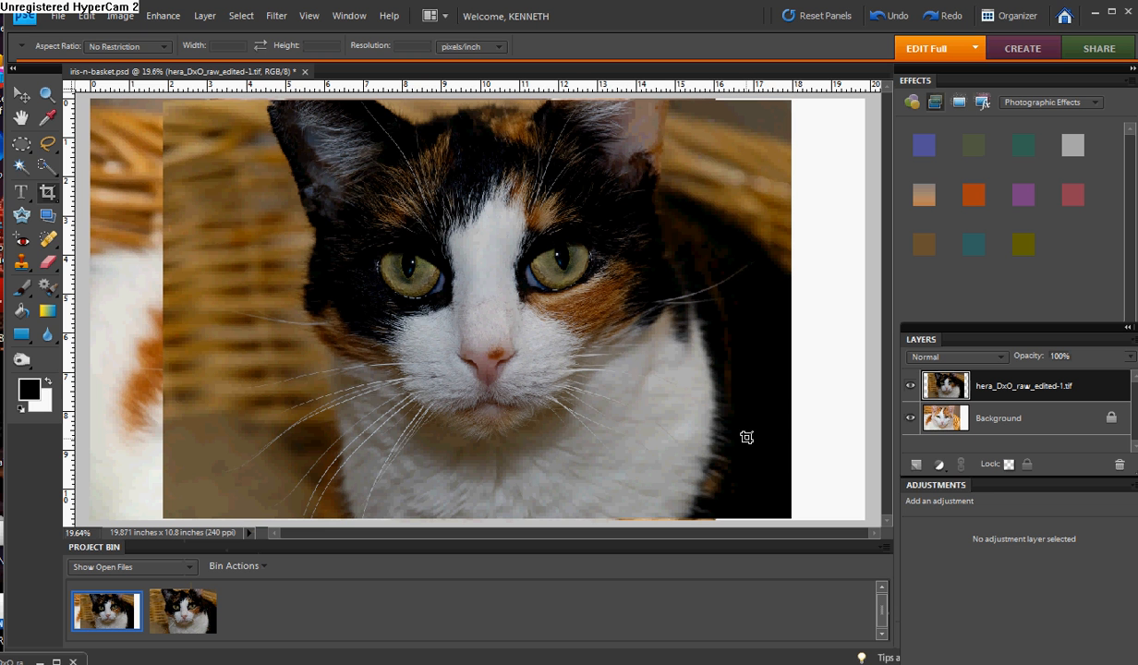
mouse_move(545, 455)
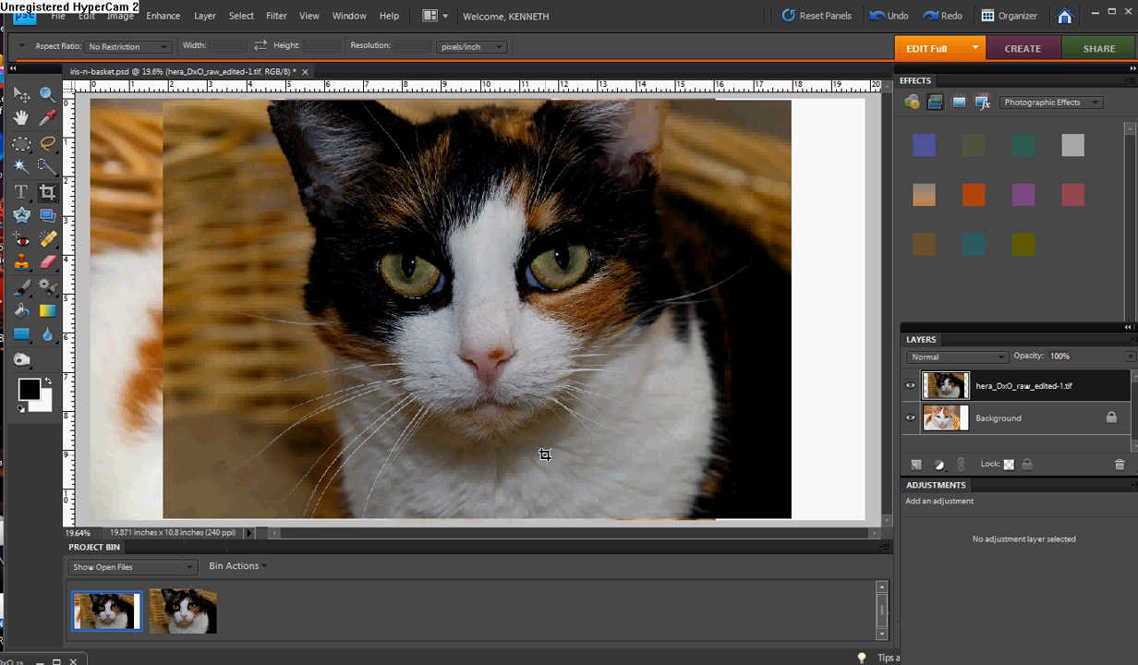
mouse_move(545, 436)
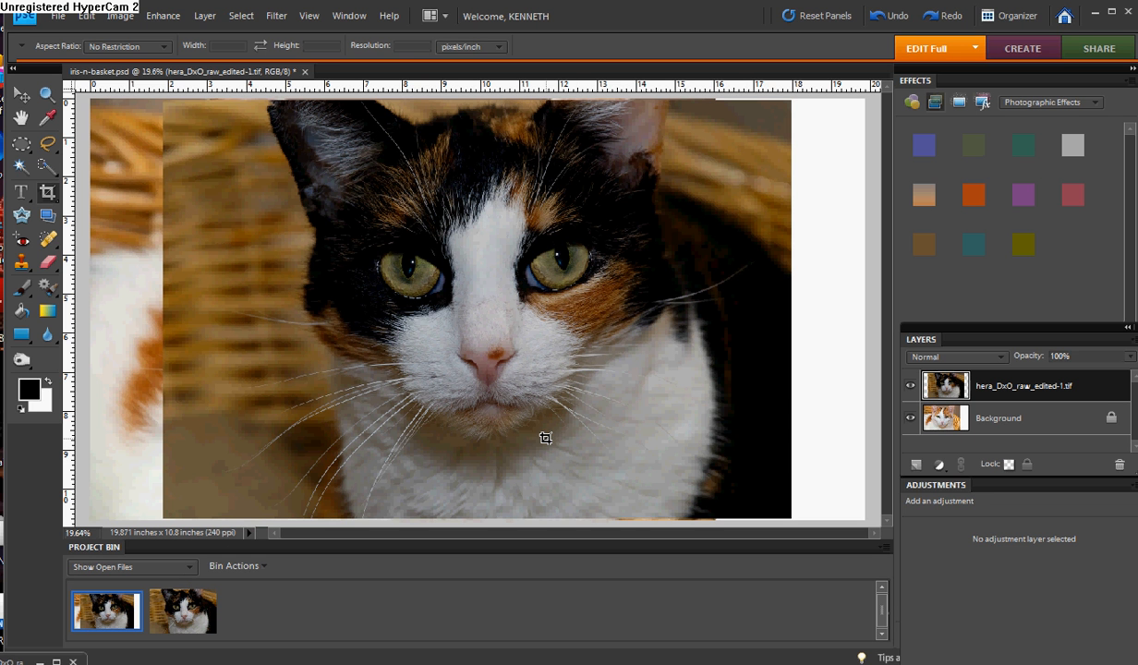
mouse_move(539, 414)
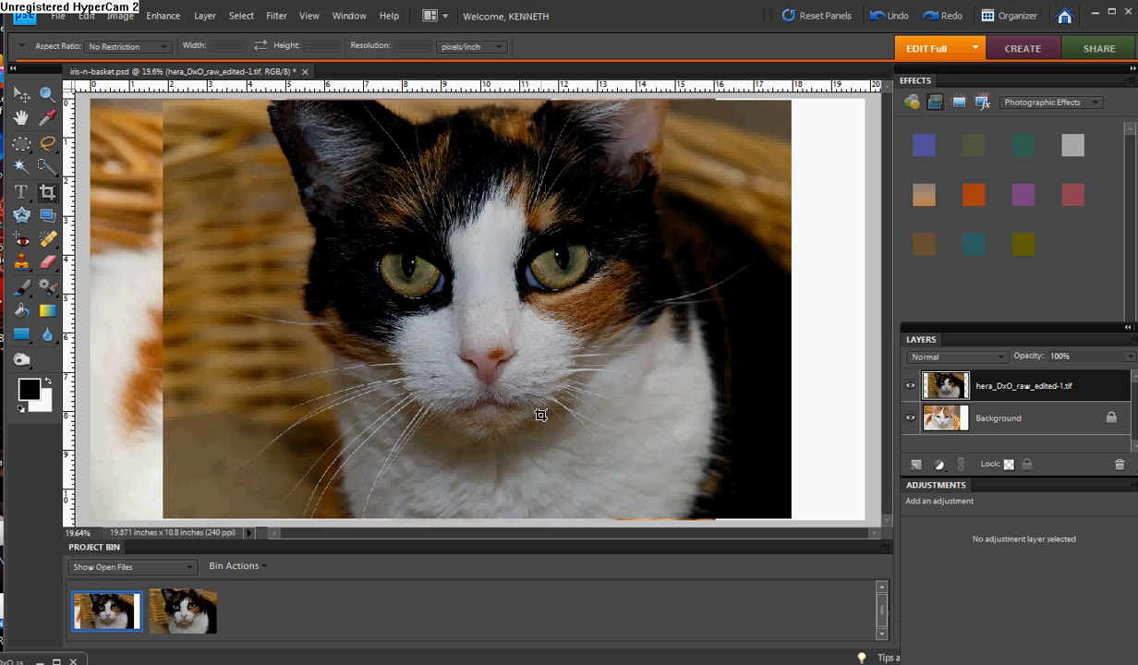
mouse_move(473, 373)
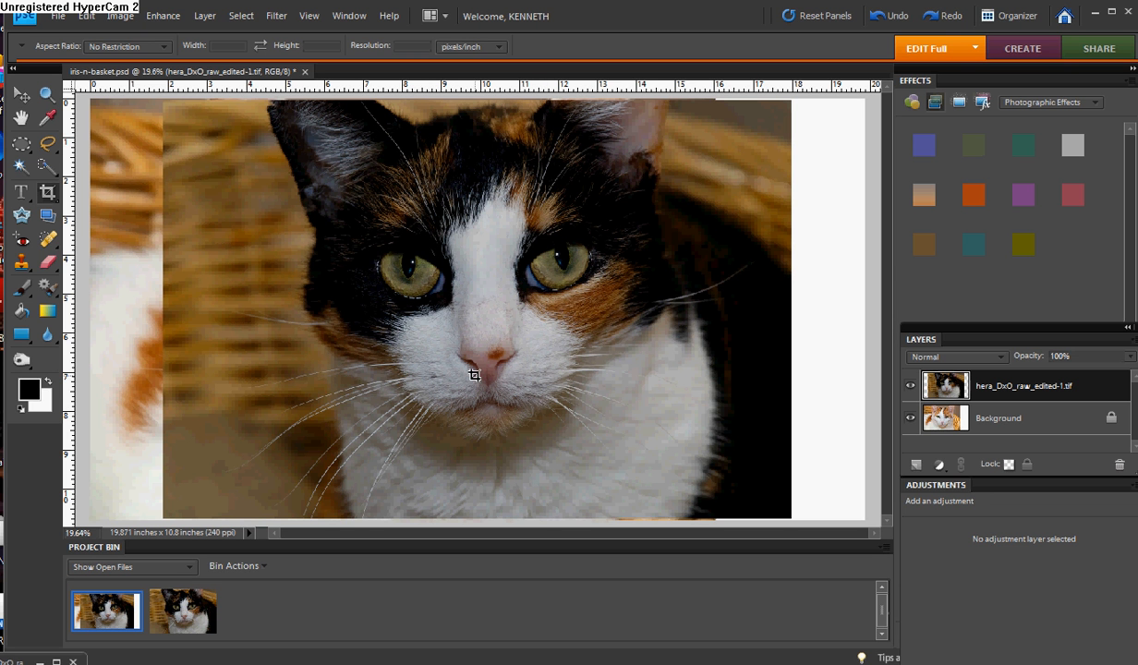
mouse_move(537, 351)
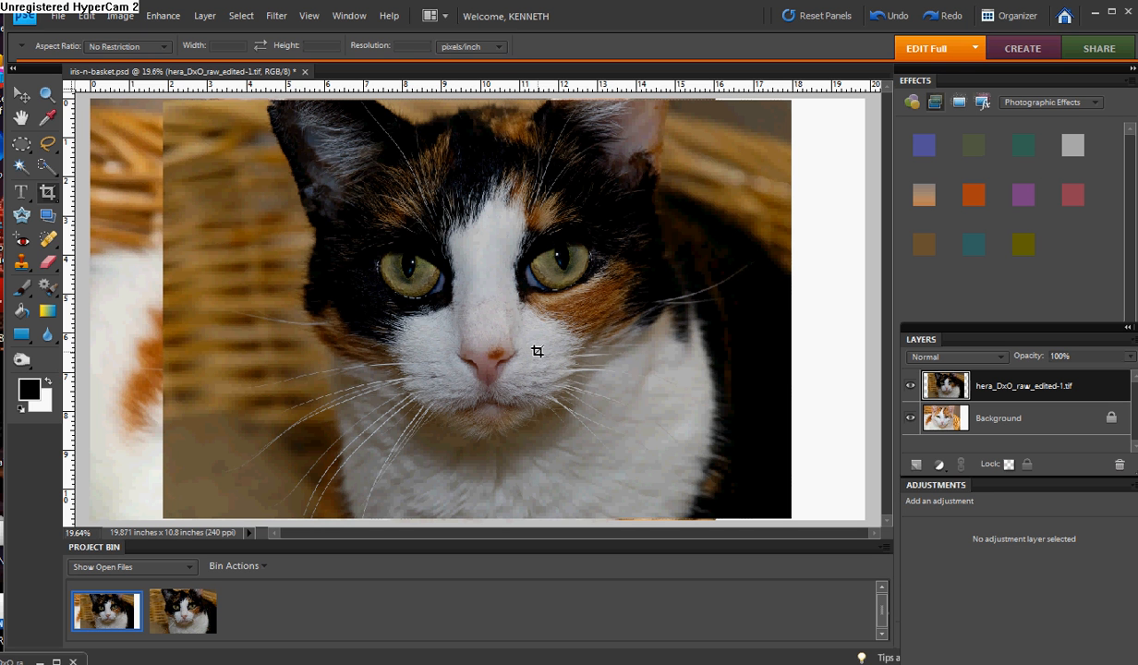
- Move the calico cat layer into the right half and confirm its new position
click(20, 94)
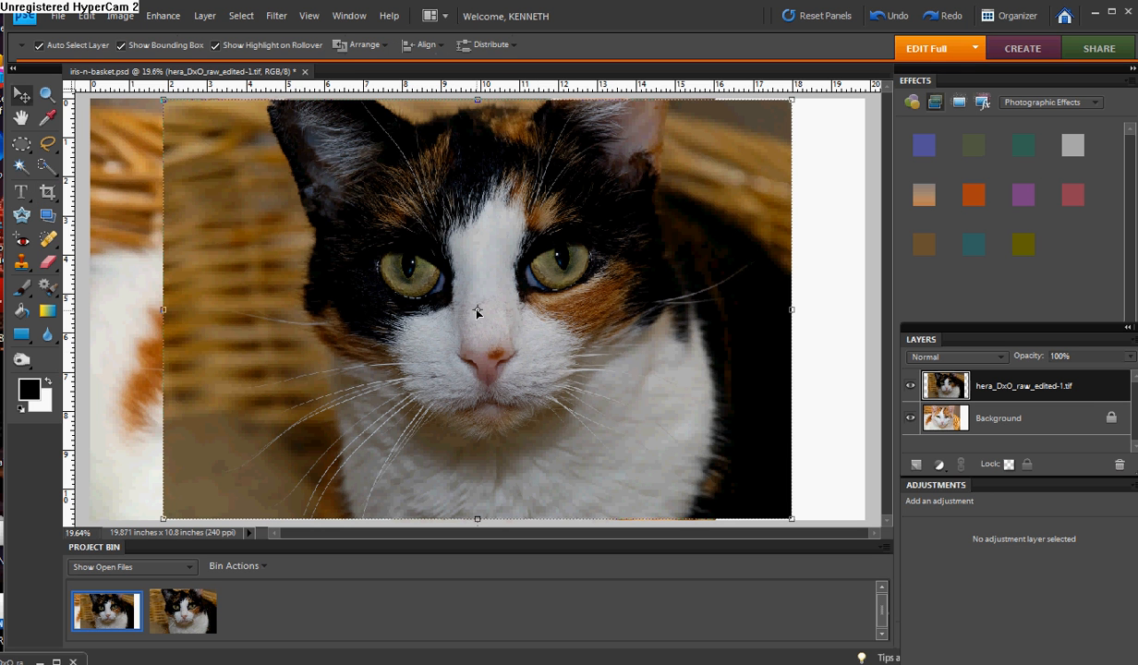
mouse_move(462, 303)
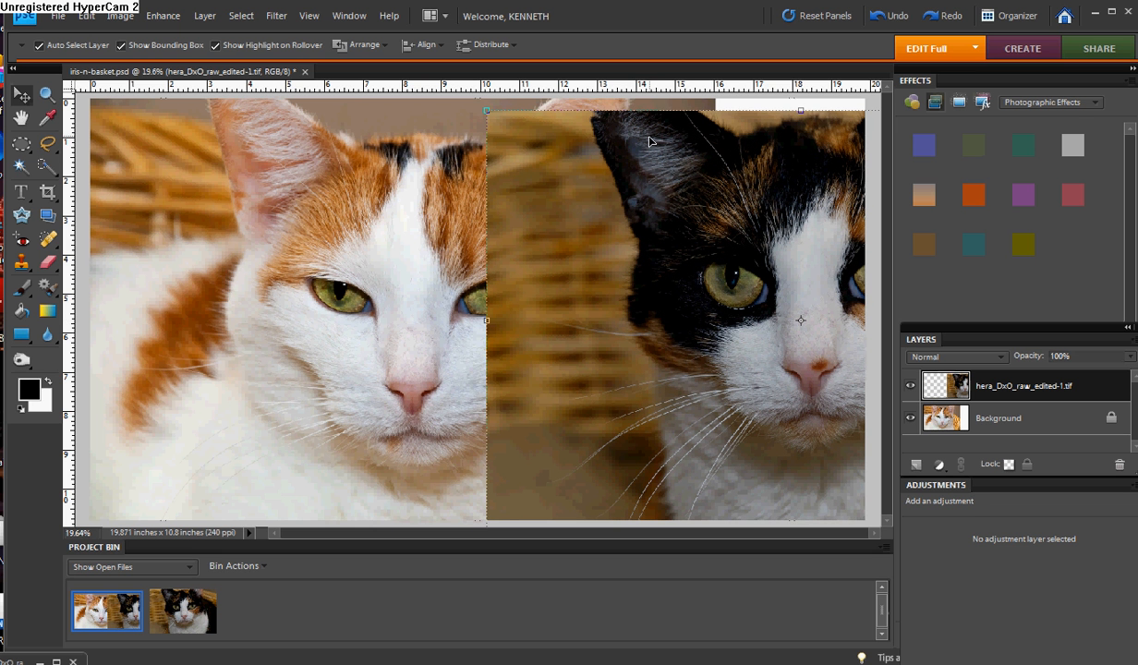
mouse_move(606, 228)
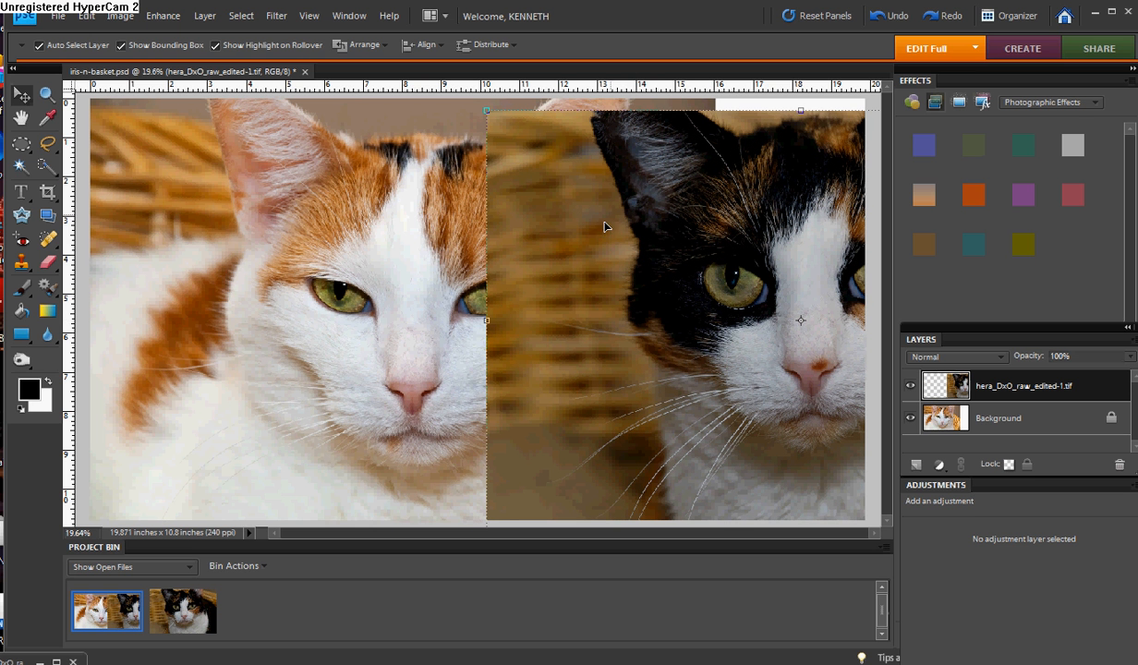
mouse_move(488, 111)
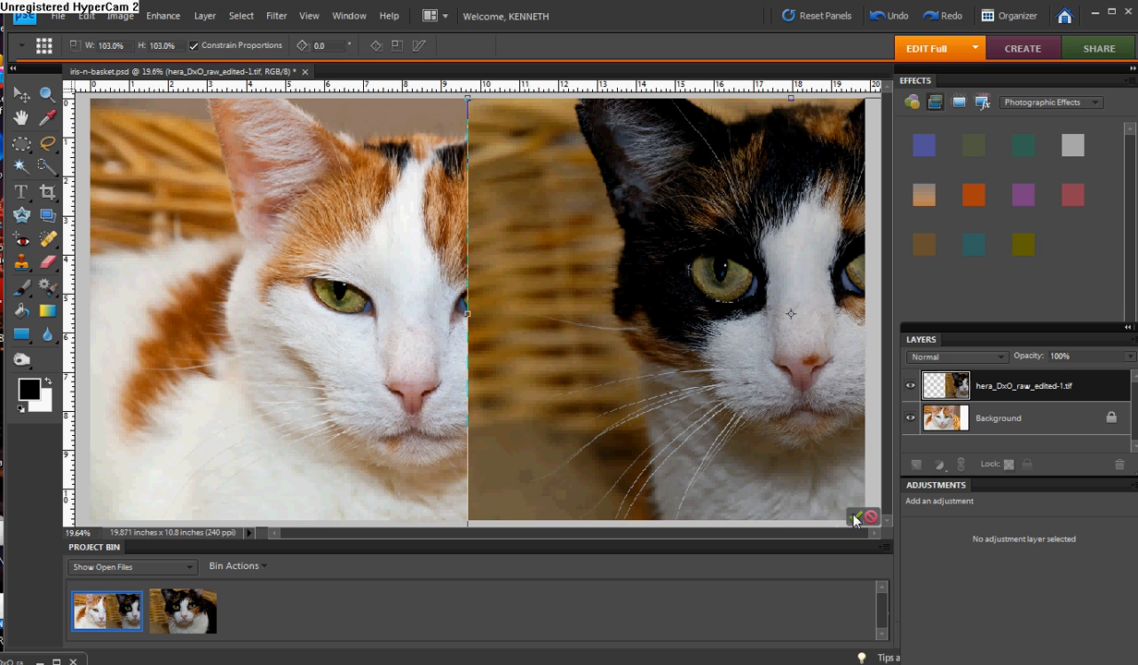
click(15, 92)
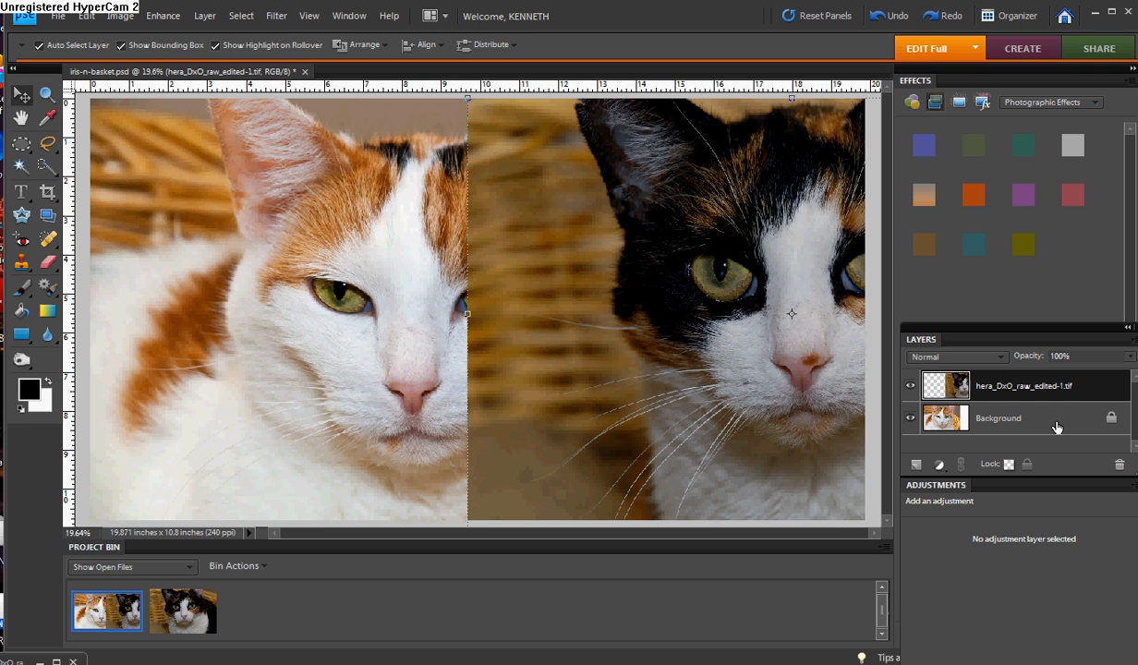
- Add a Levels adjustment layer above the Background, below the calico cat layer
click(998, 418)
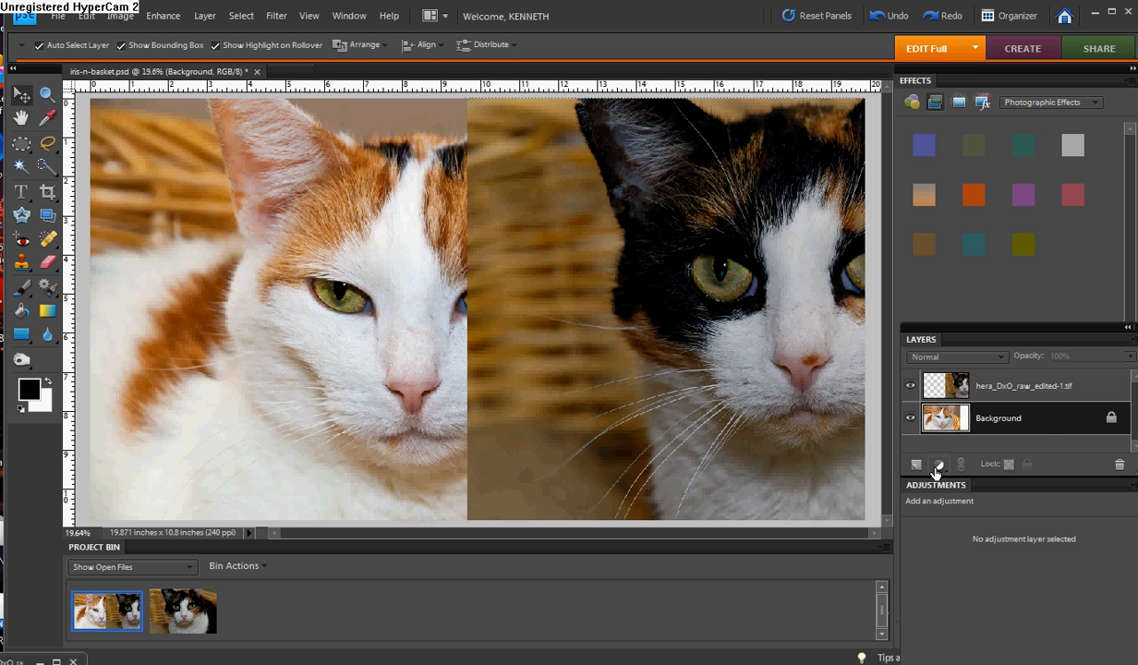
mouse_move(938, 466)
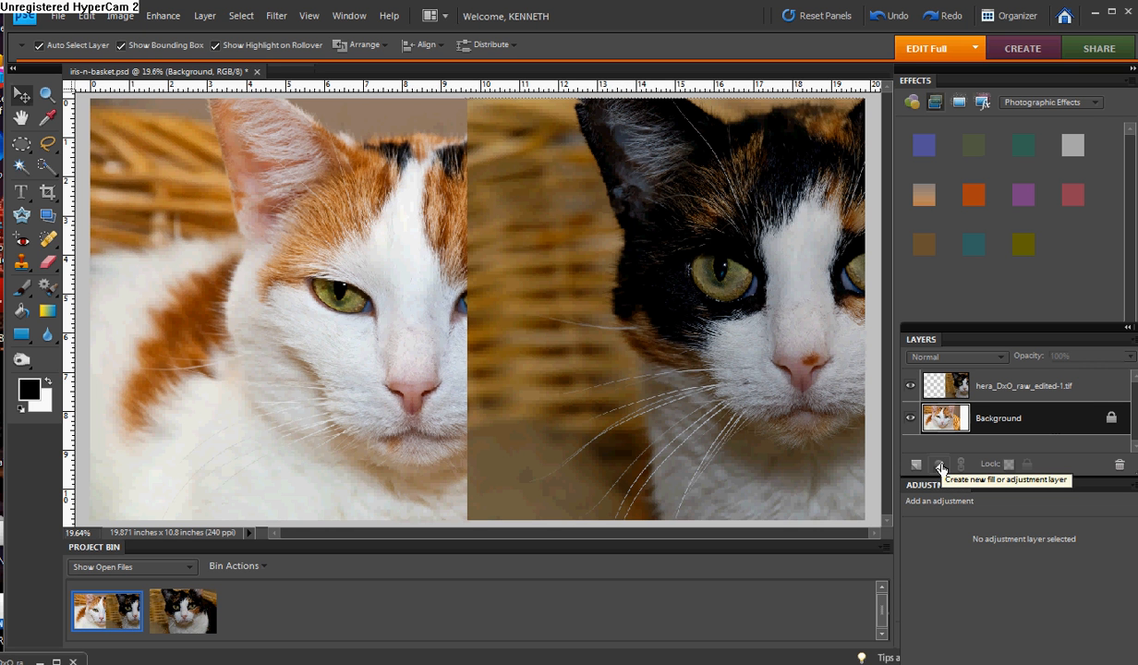
click(939, 464)
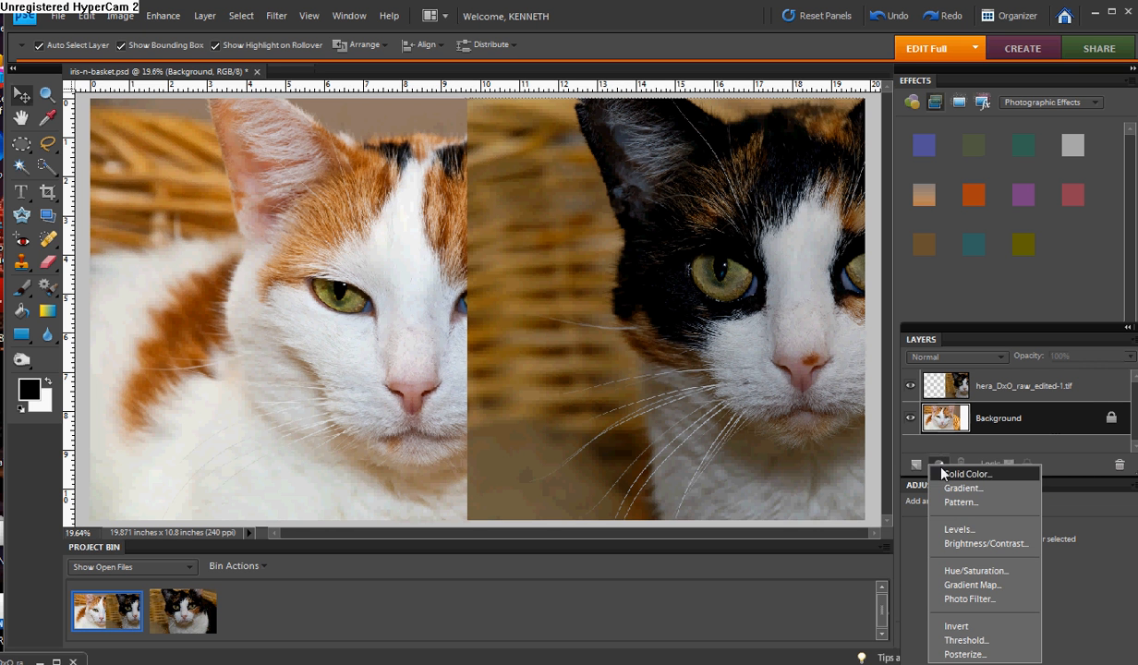
click(959, 528)
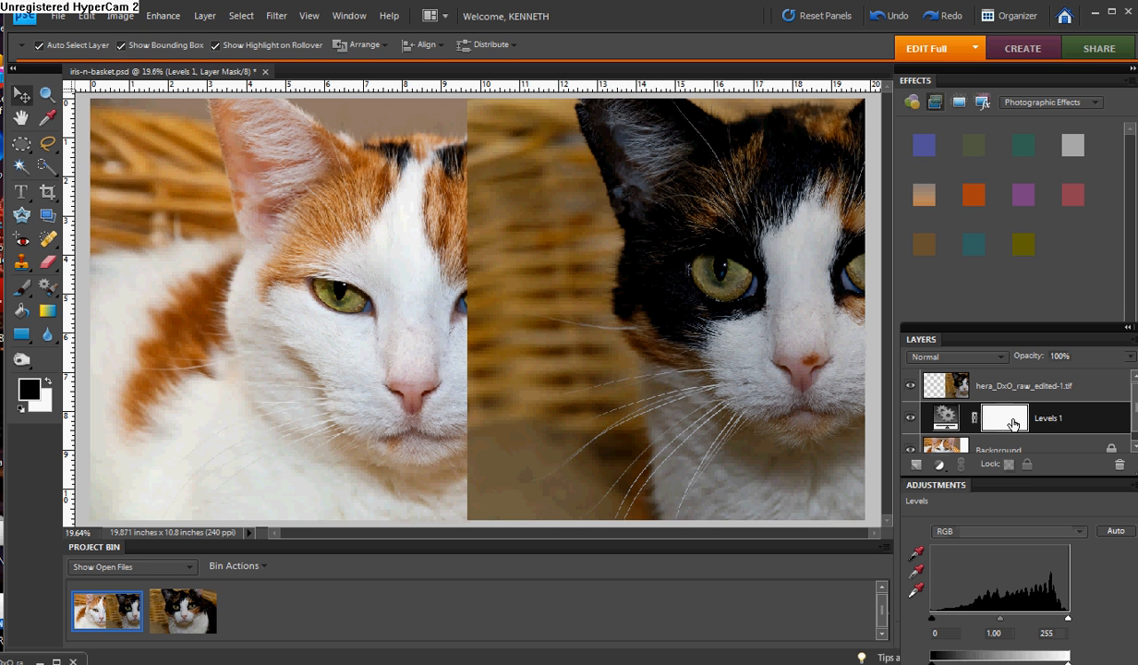
mouse_move(973, 418)
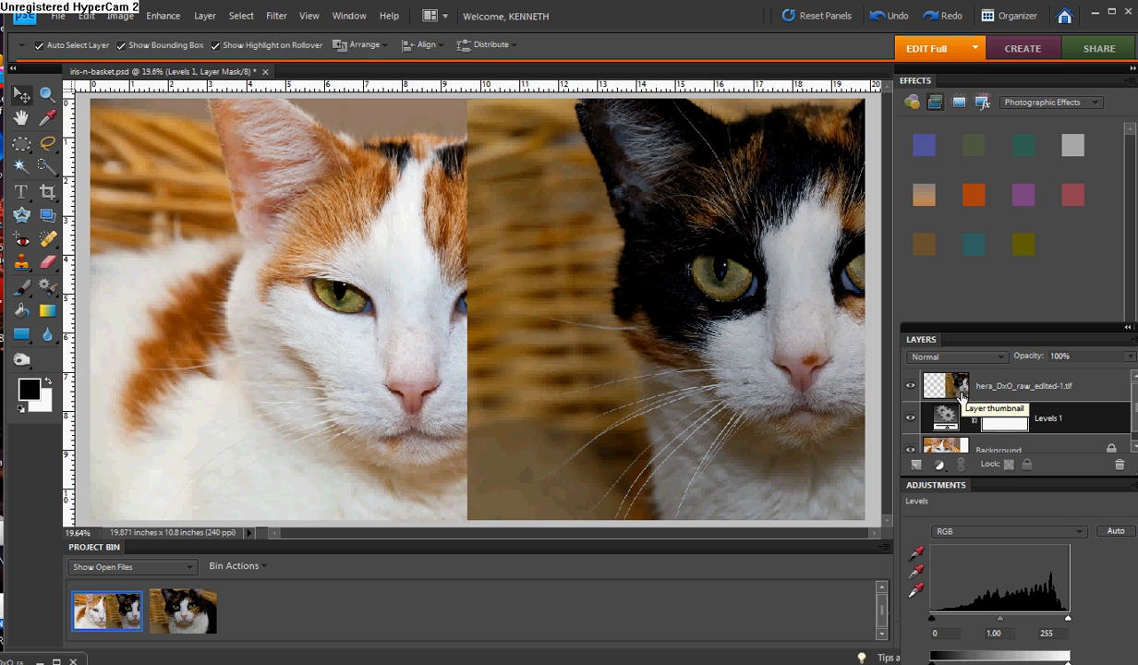
mouse_move(959, 399)
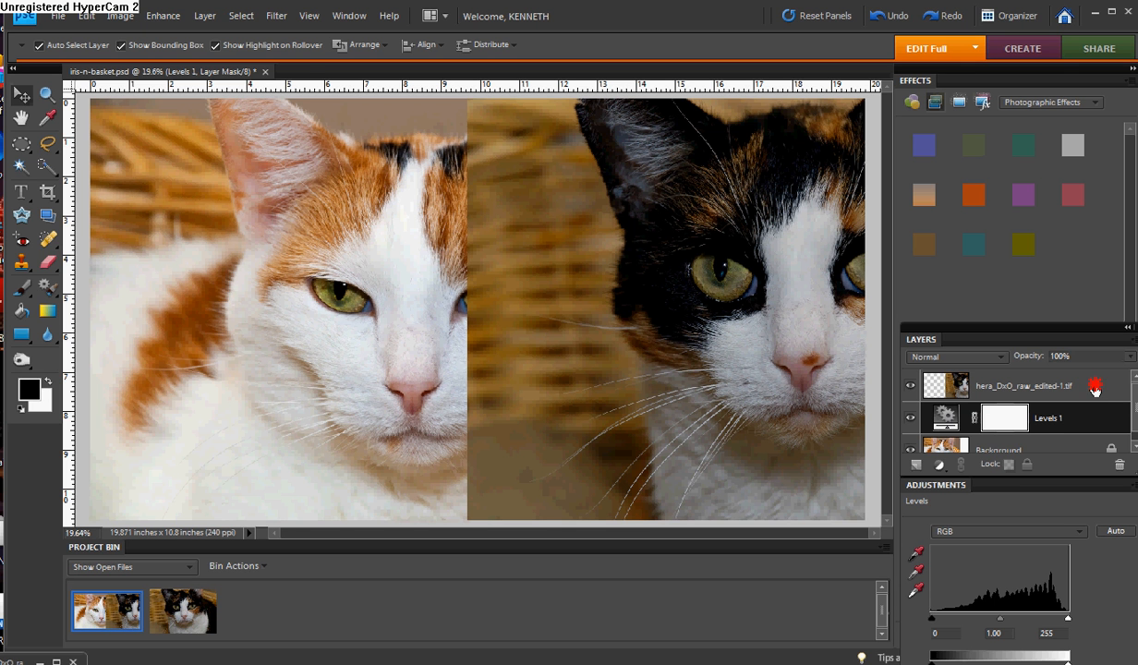
- Make the calico cat photo layer active again
click(1024, 386)
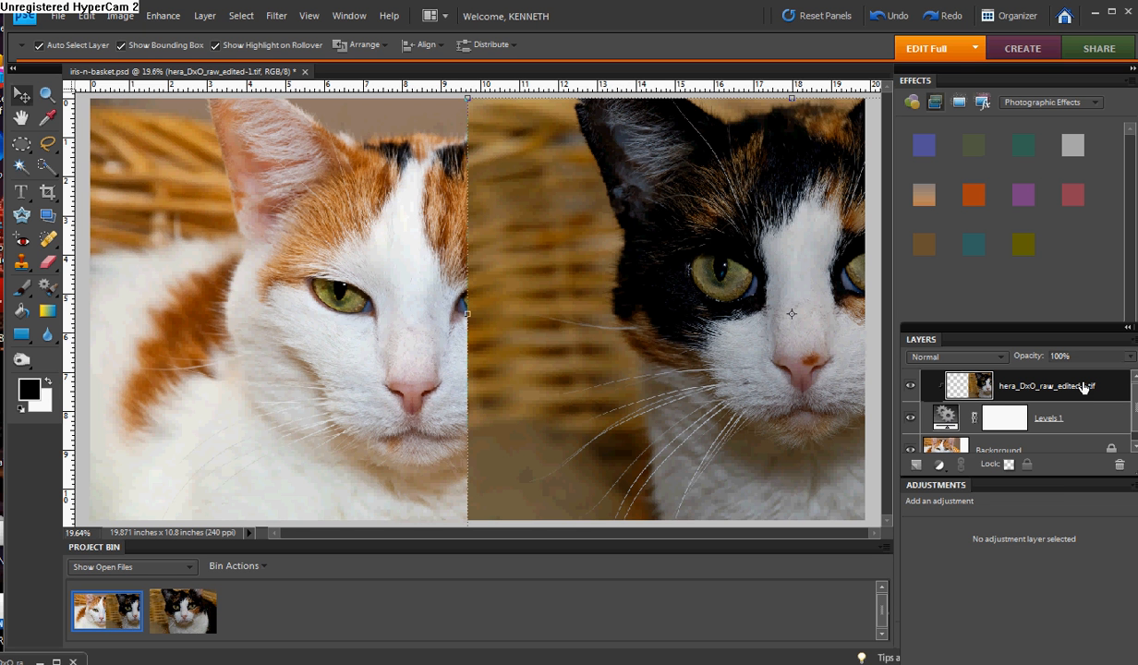
mouse_move(7, 379)
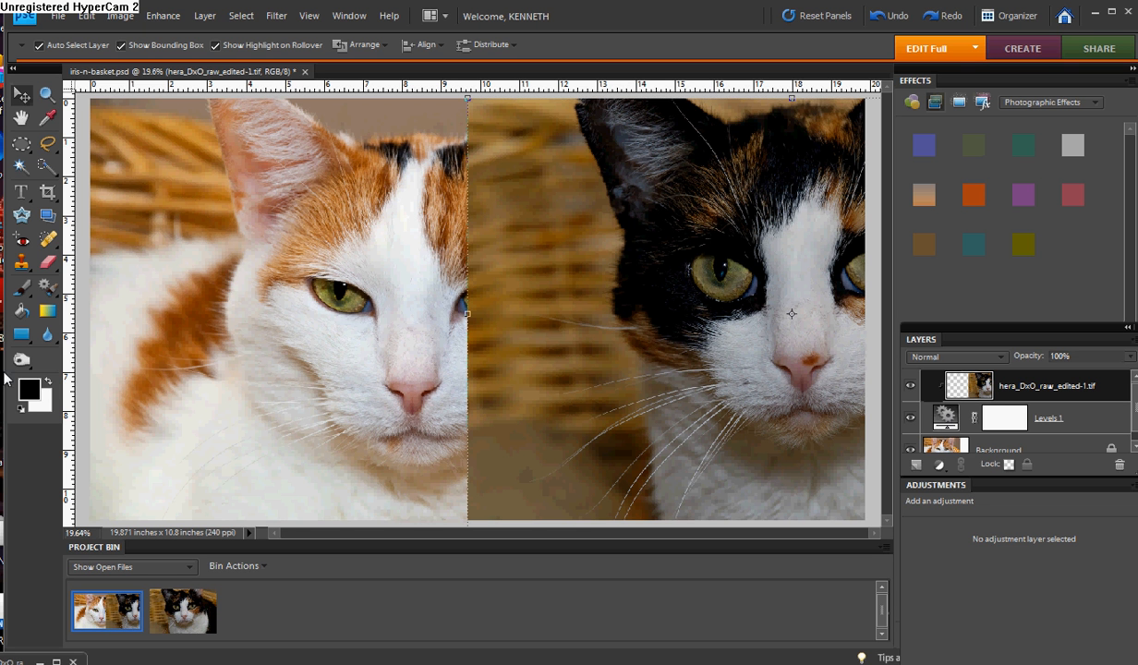
mouse_move(29, 389)
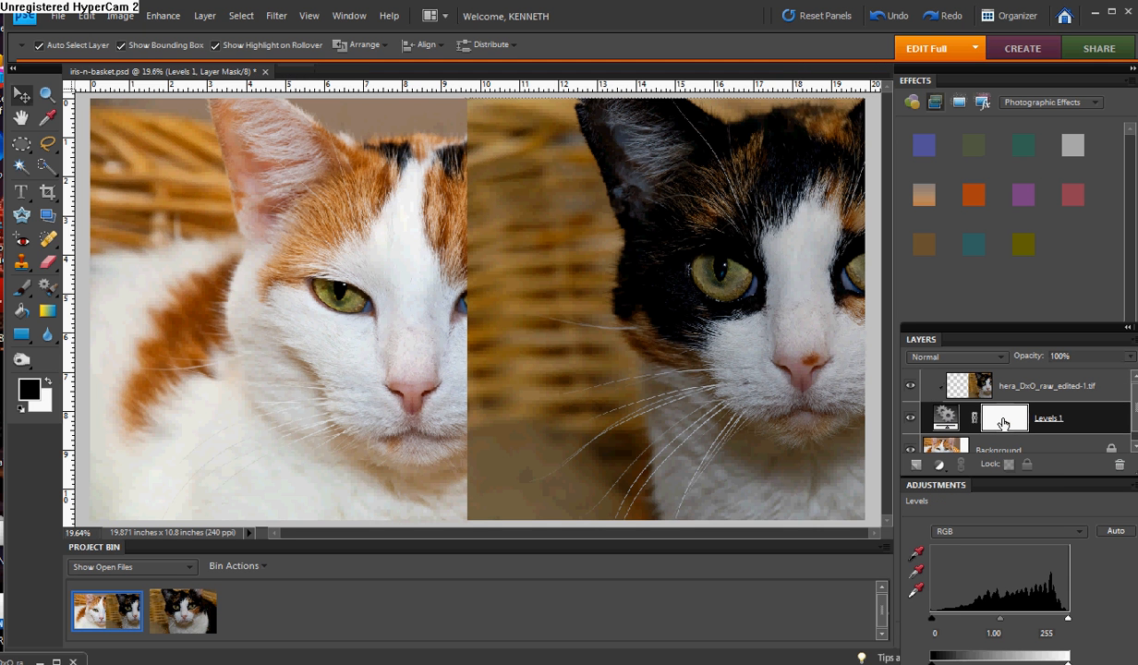
- Target the white mask of the Levels 1 layer for editing
click(1006, 417)
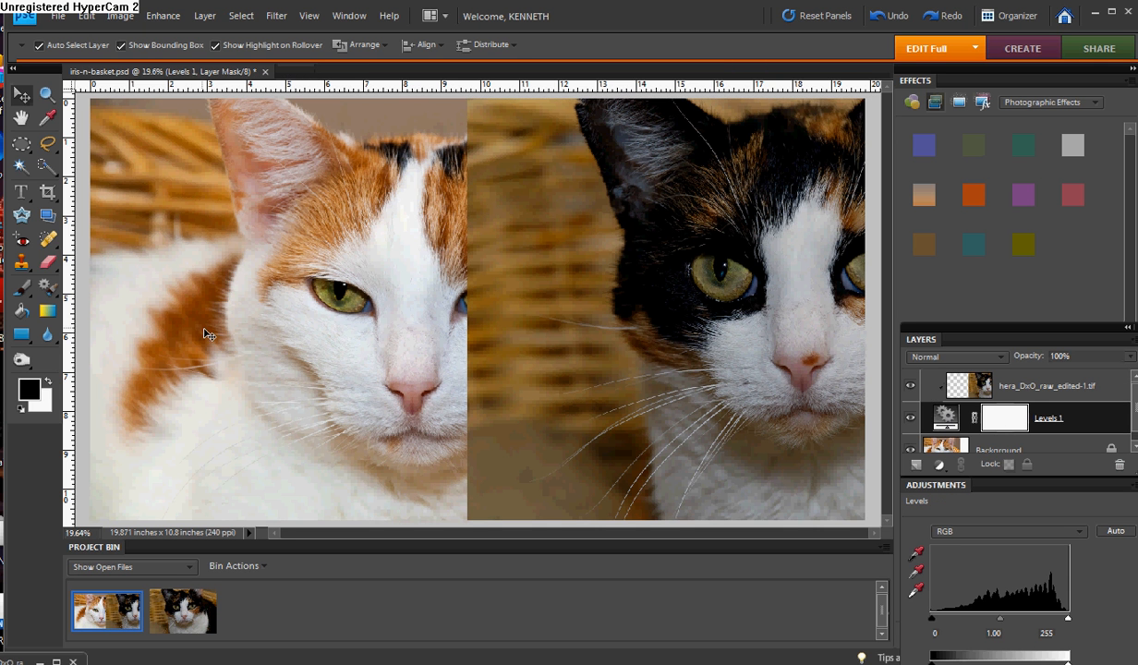
- Choose the Gradient tool for drawing on the Levels mask
click(48, 311)
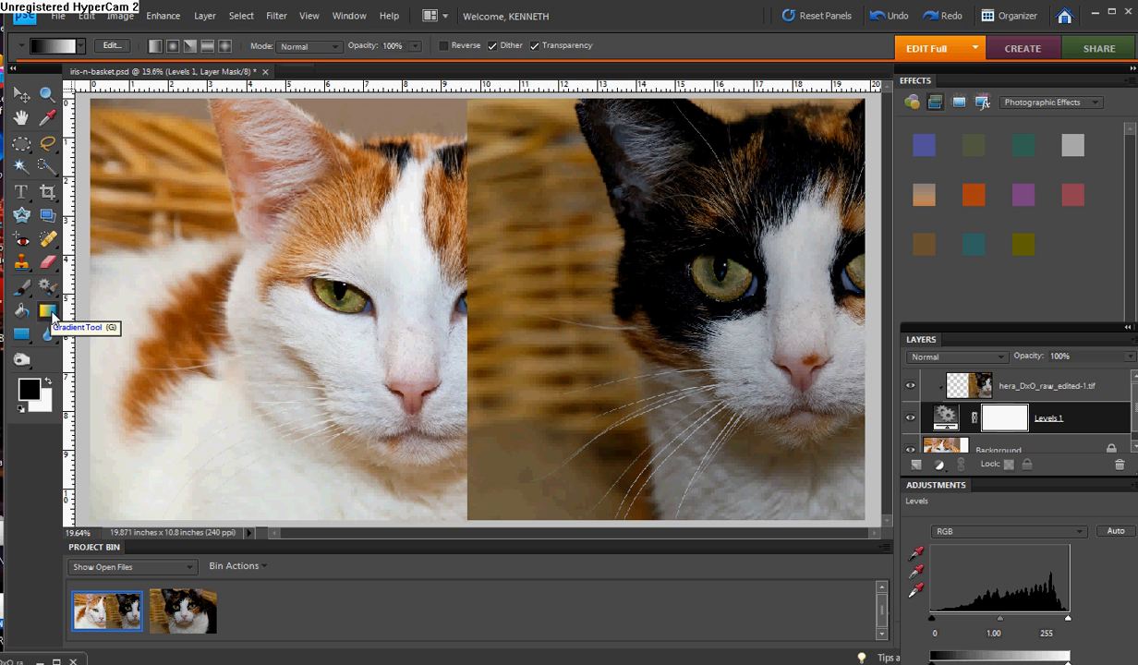
mouse_move(104, 96)
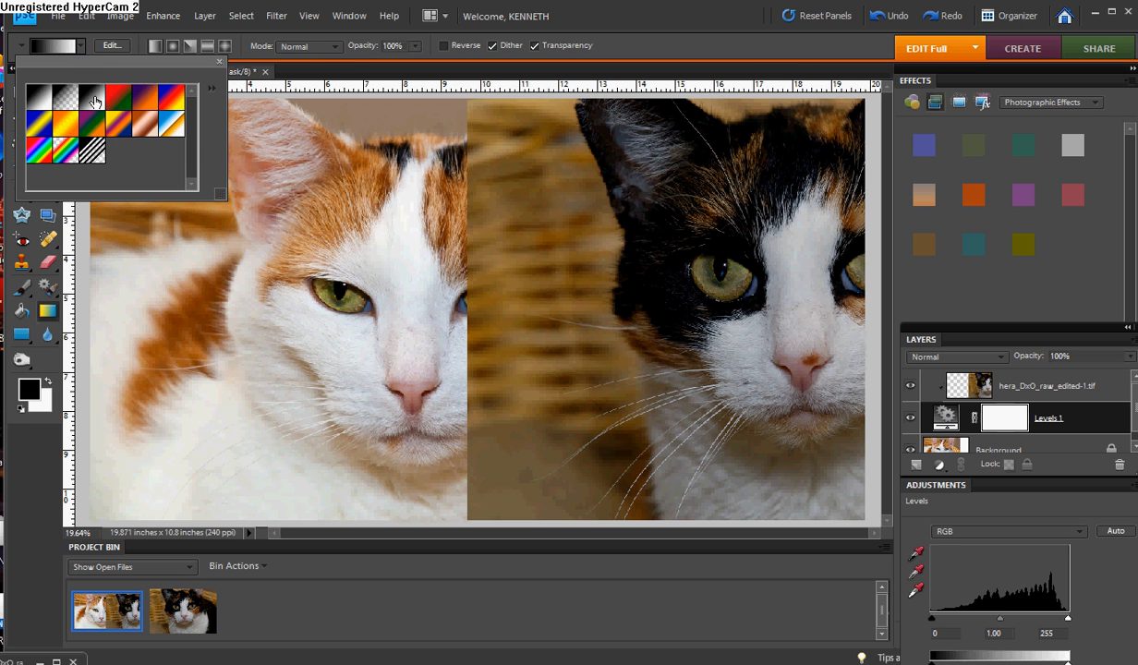
mouse_move(94, 100)
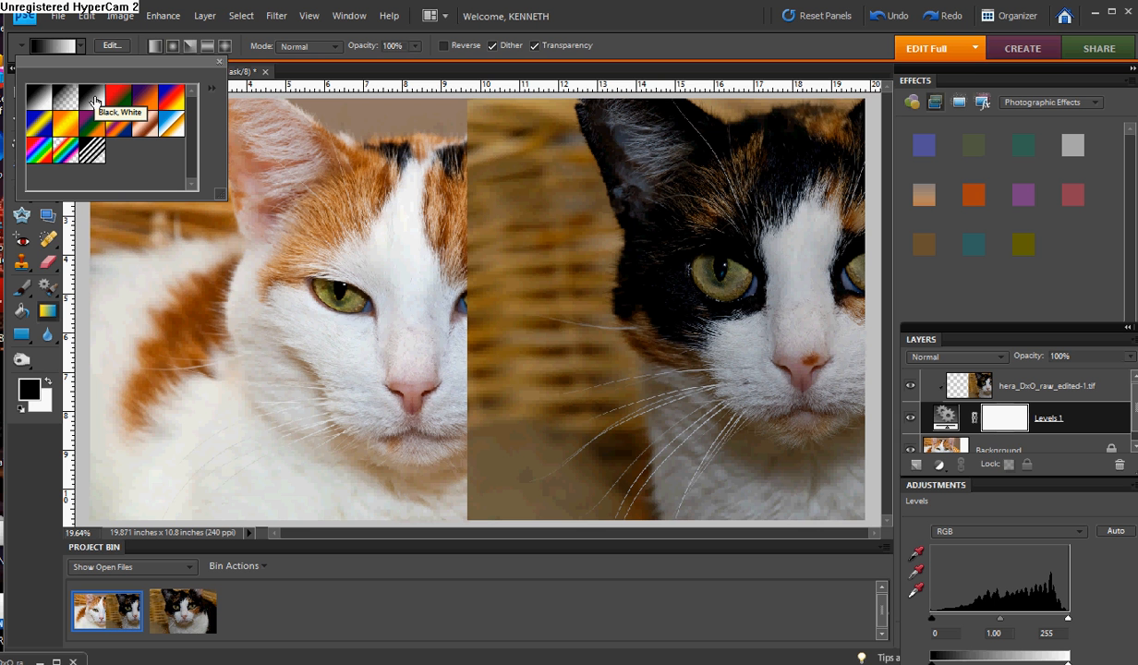
mouse_move(115, 140)
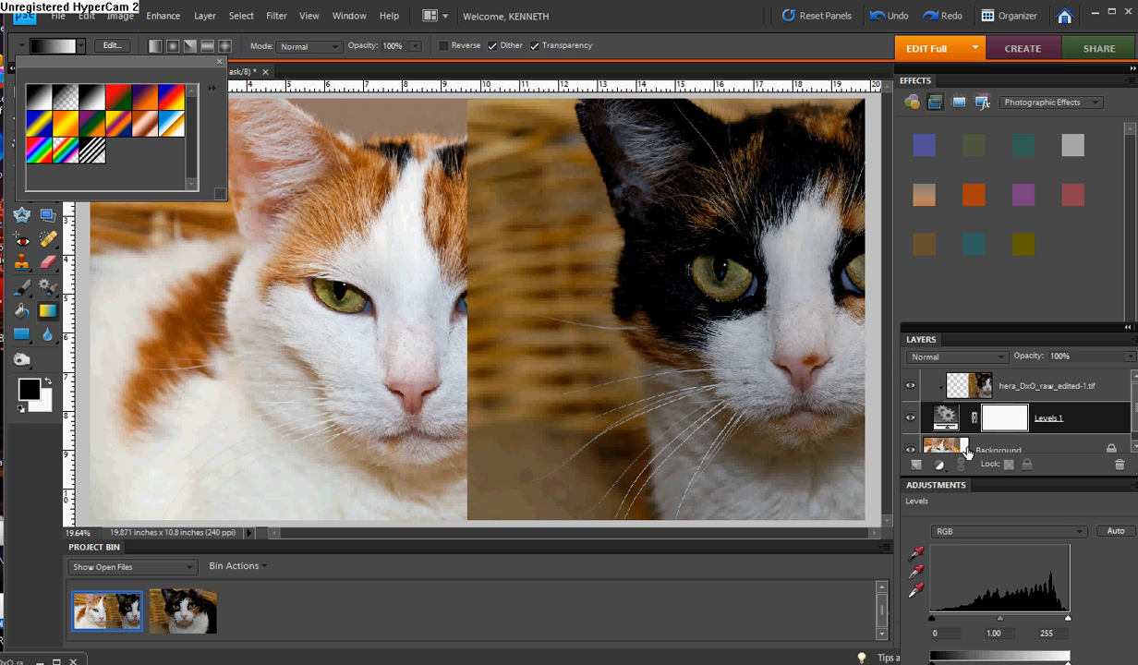
mouse_move(969, 392)
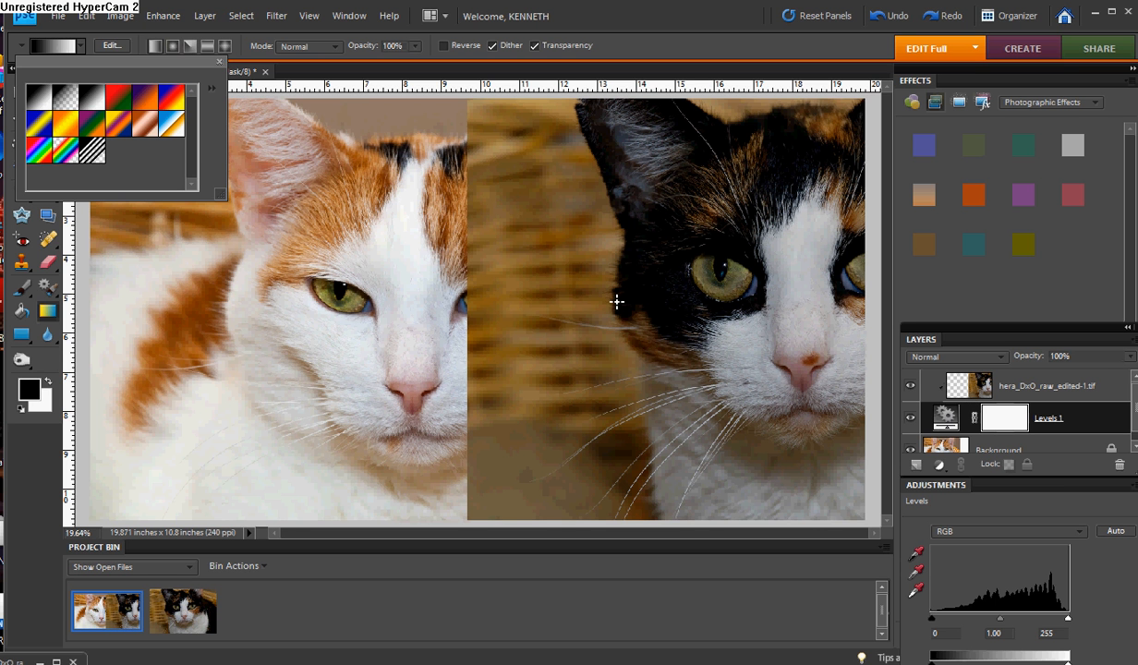
mouse_move(481, 322)
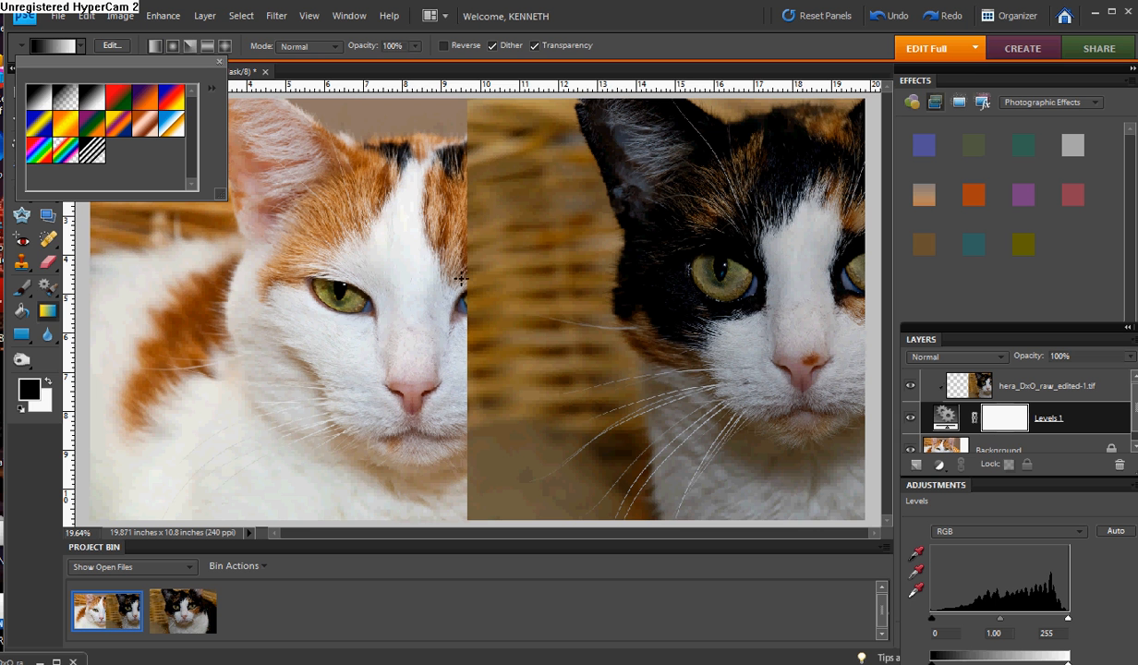
mouse_move(473, 324)
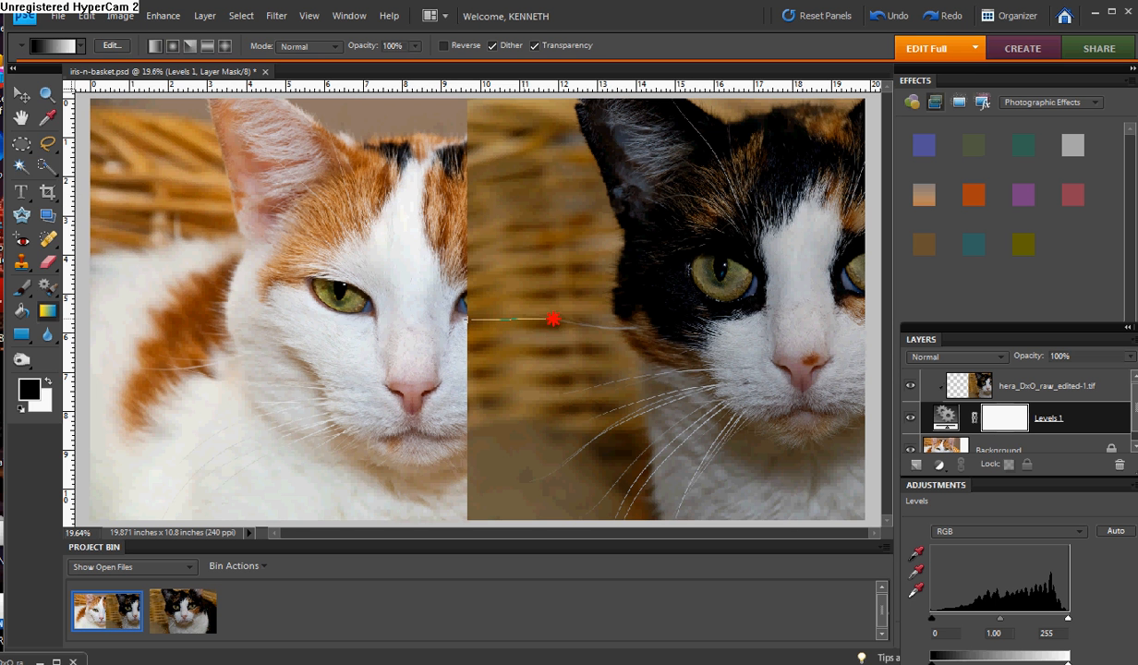
- Draw a horizontal gradient across the mask's centre to blend the cats, then select the top layer
drag(552, 320, 601, 320)
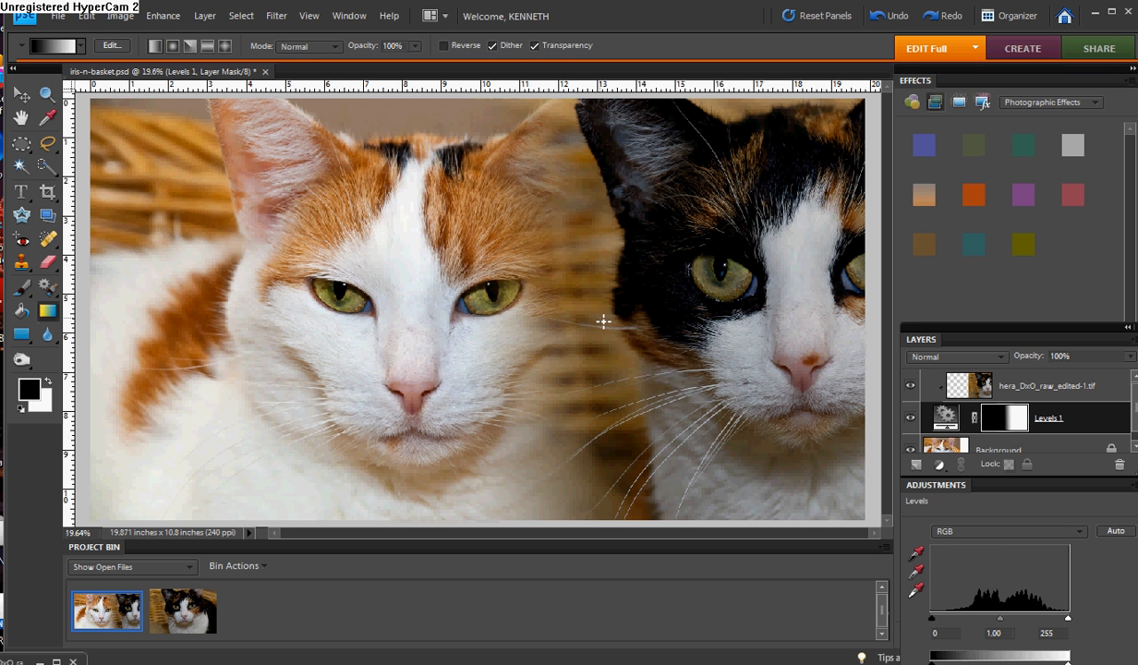
mouse_move(843, 508)
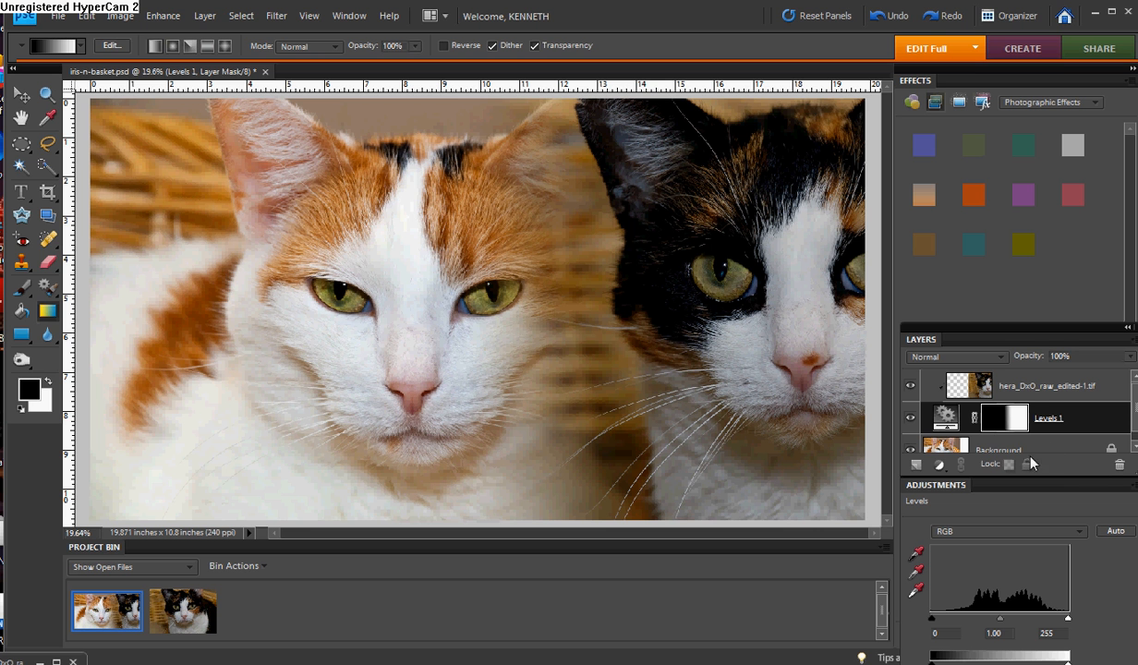
mouse_move(1116, 391)
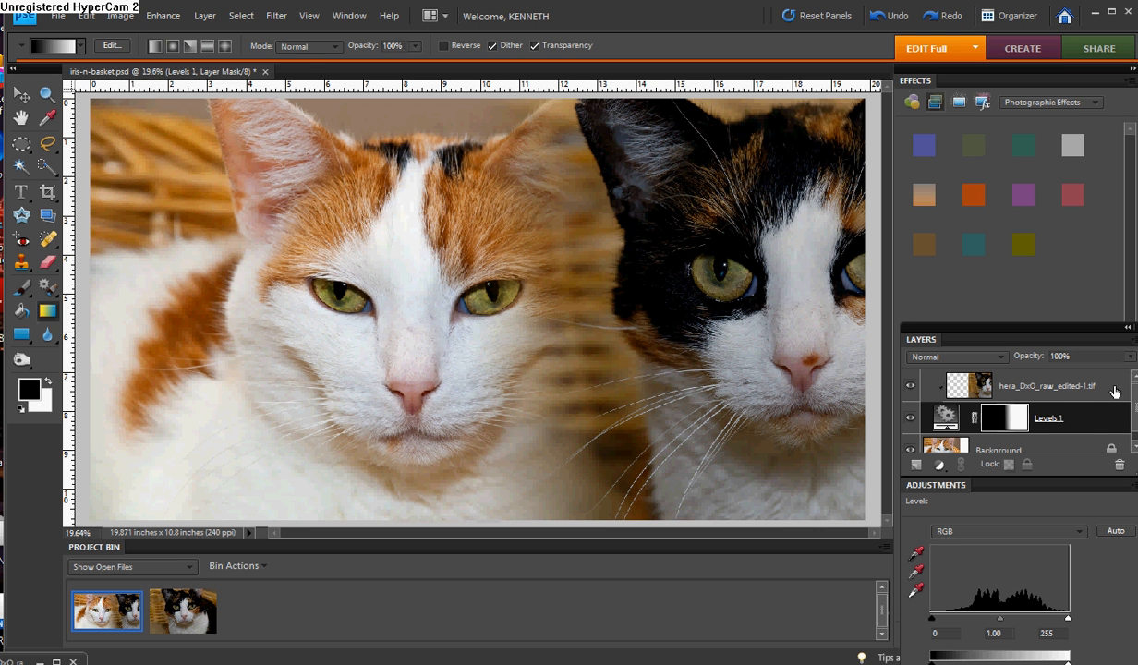
click(1046, 386)
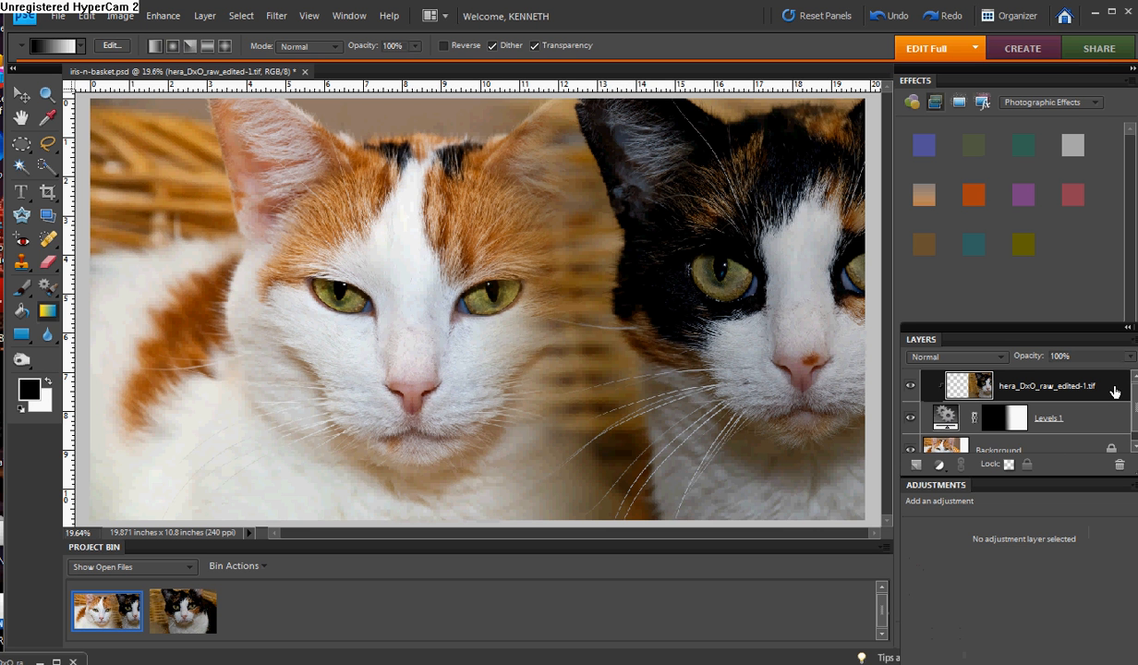
- Shift the calico cat layer left to overlap the orange cat, leaving the Background active
click(17, 93)
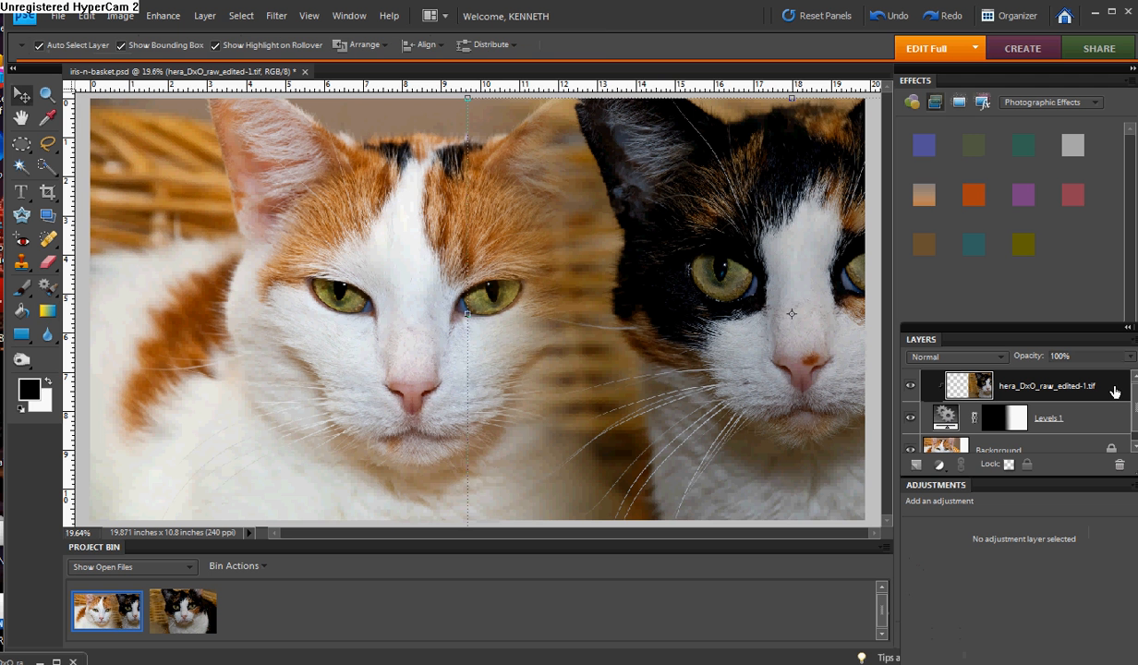
mouse_move(789, 316)
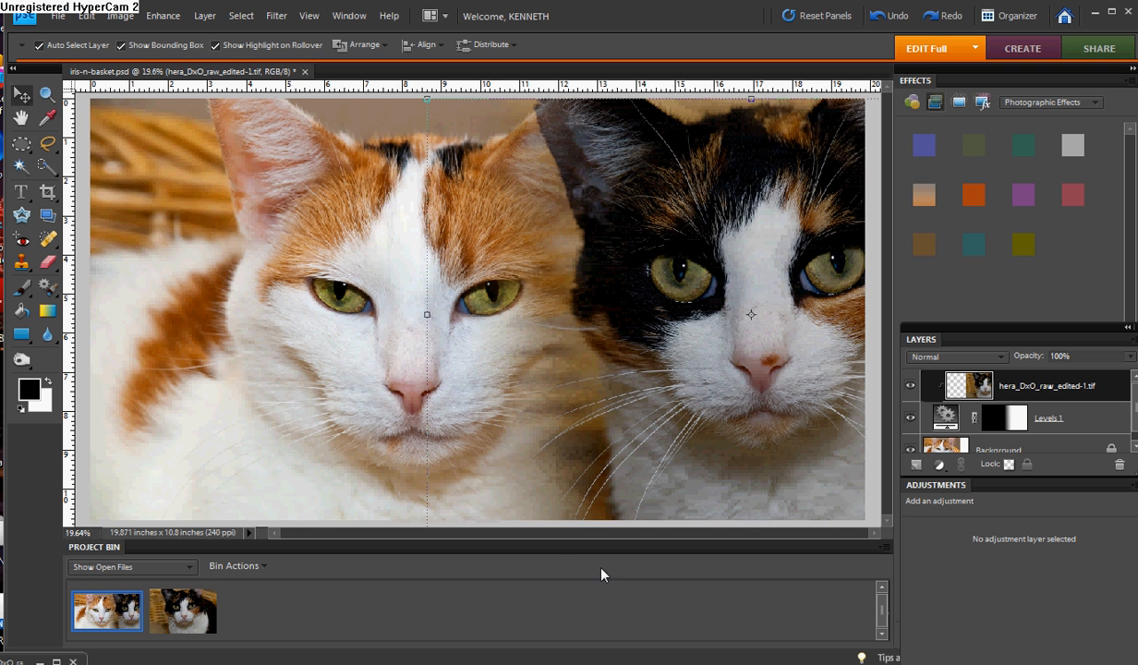
click(998, 436)
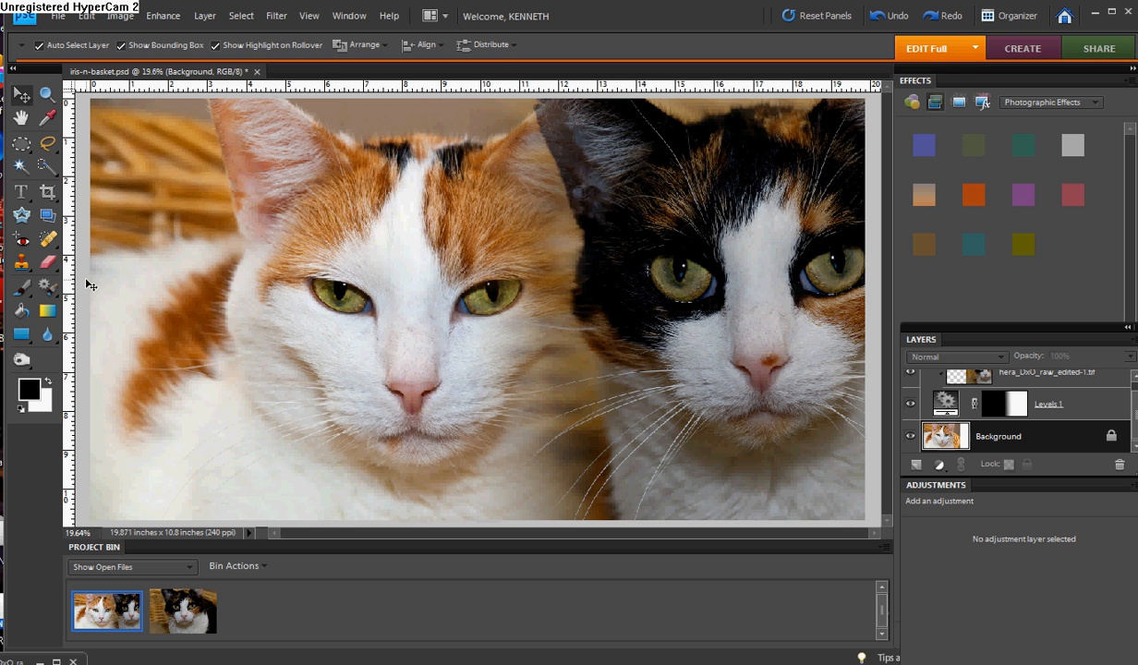
mouse_move(152, 307)
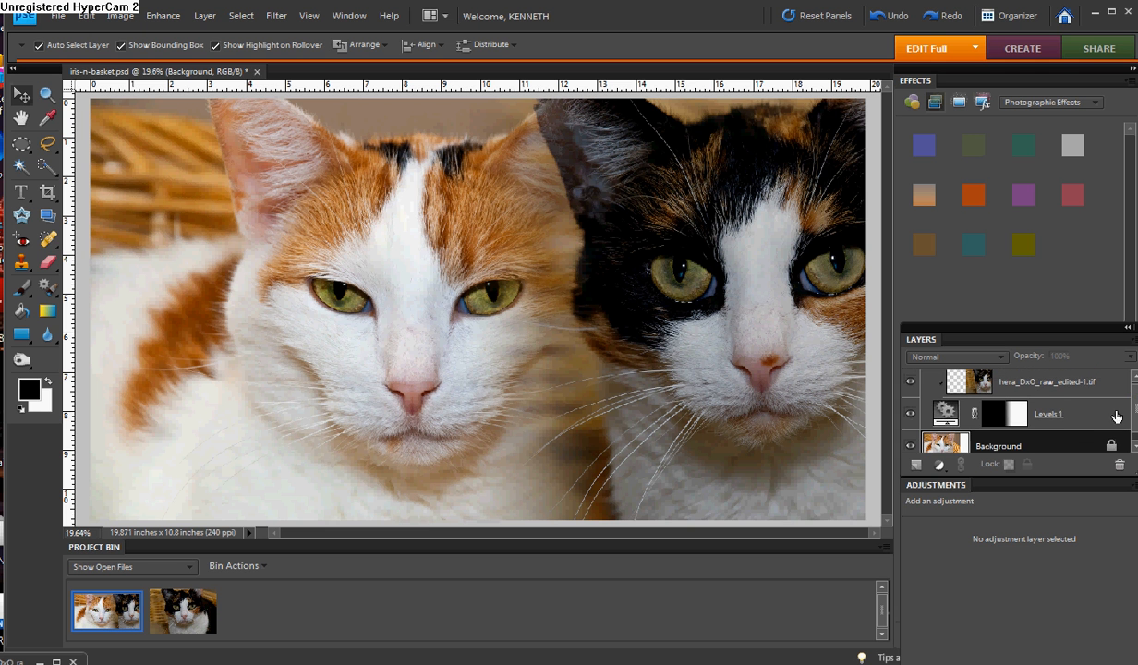
- Brighten the top cat layer via Enhance Levels, lowering the white input level to 206
click(1044, 387)
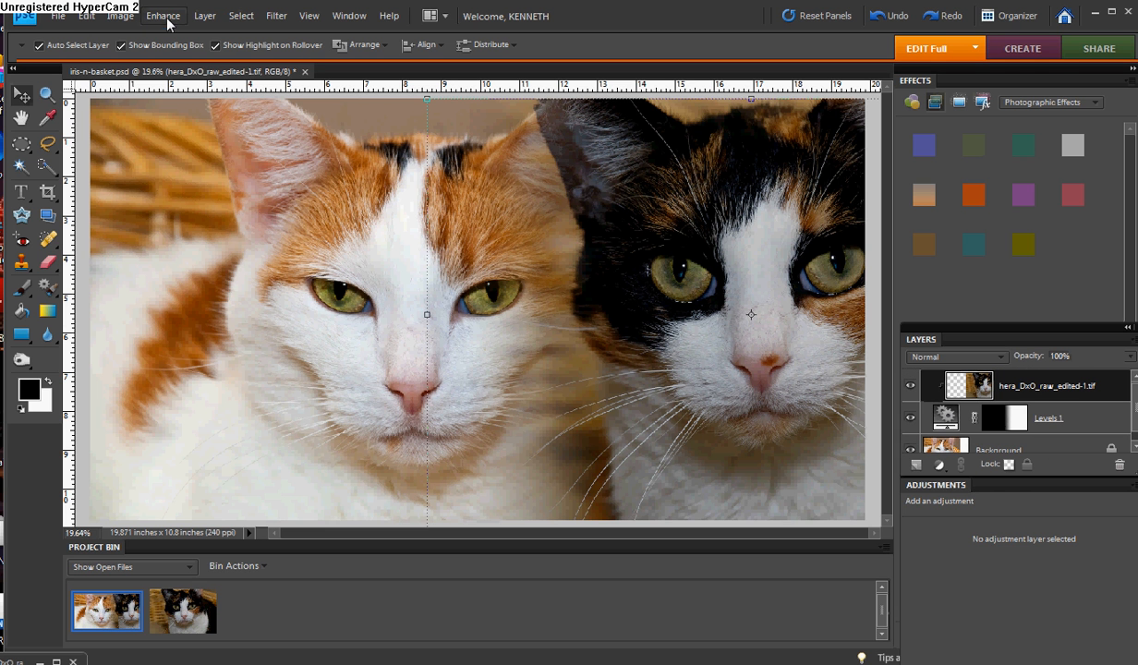
click(163, 15)
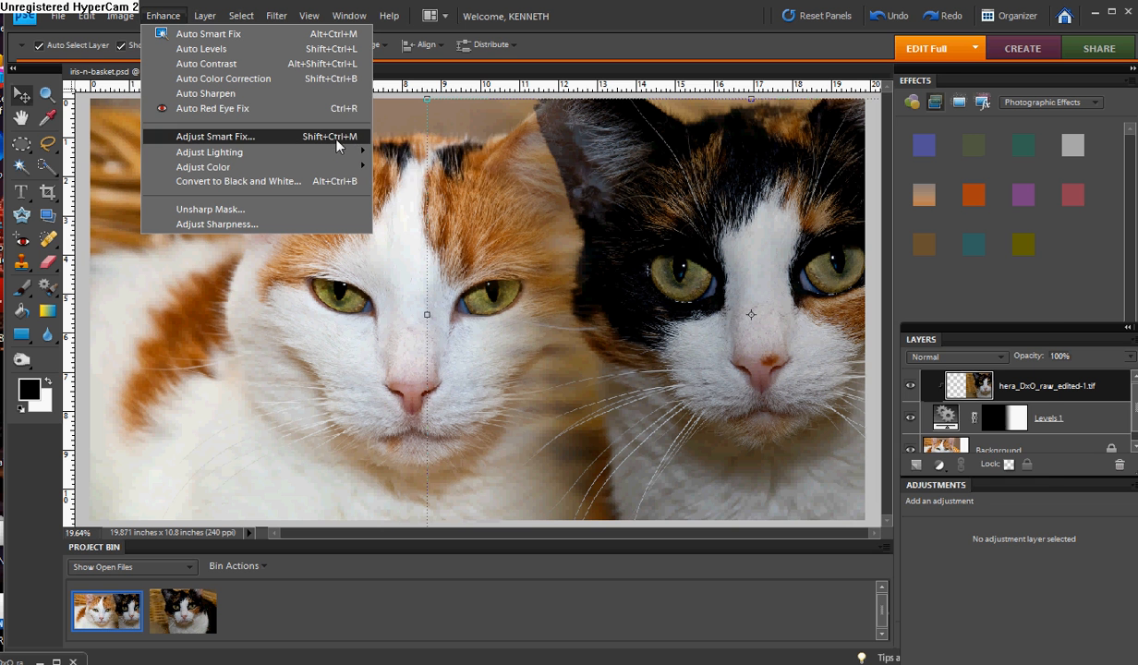
click(209, 152)
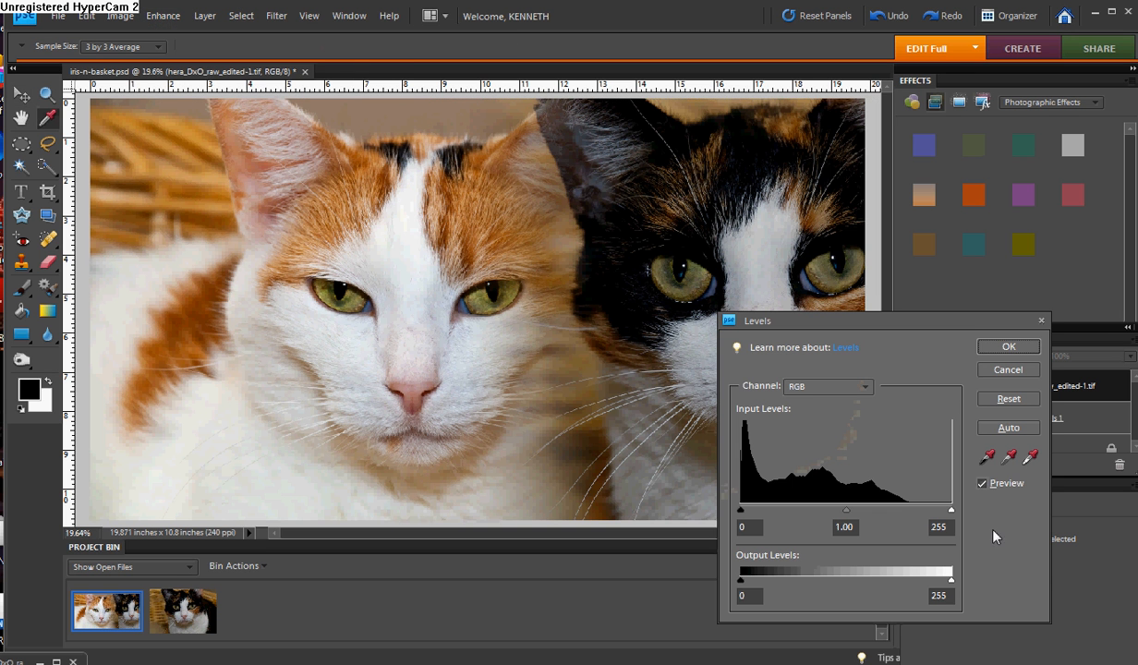
drag(950, 510, 942, 510)
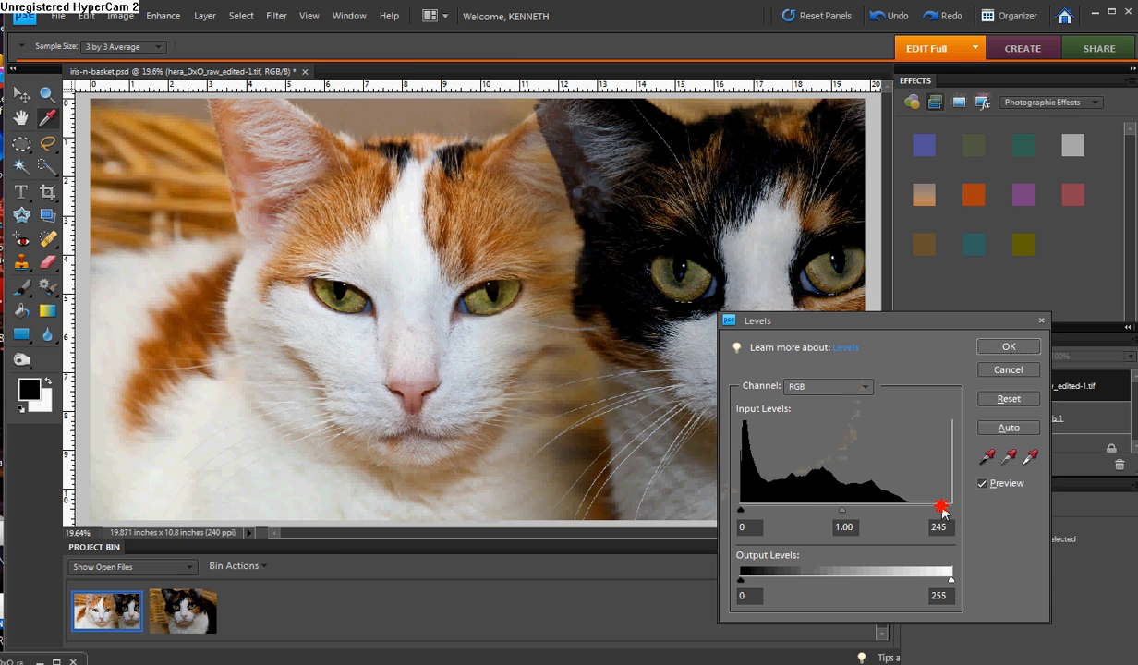
drag(943, 510, 909, 510)
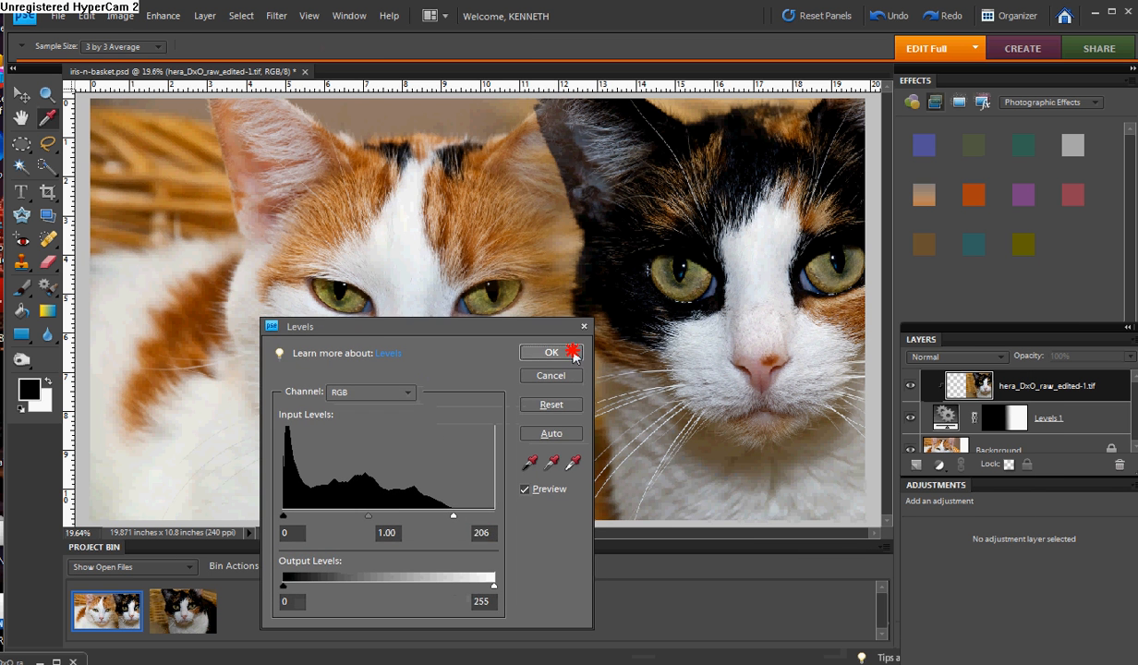
click(551, 351)
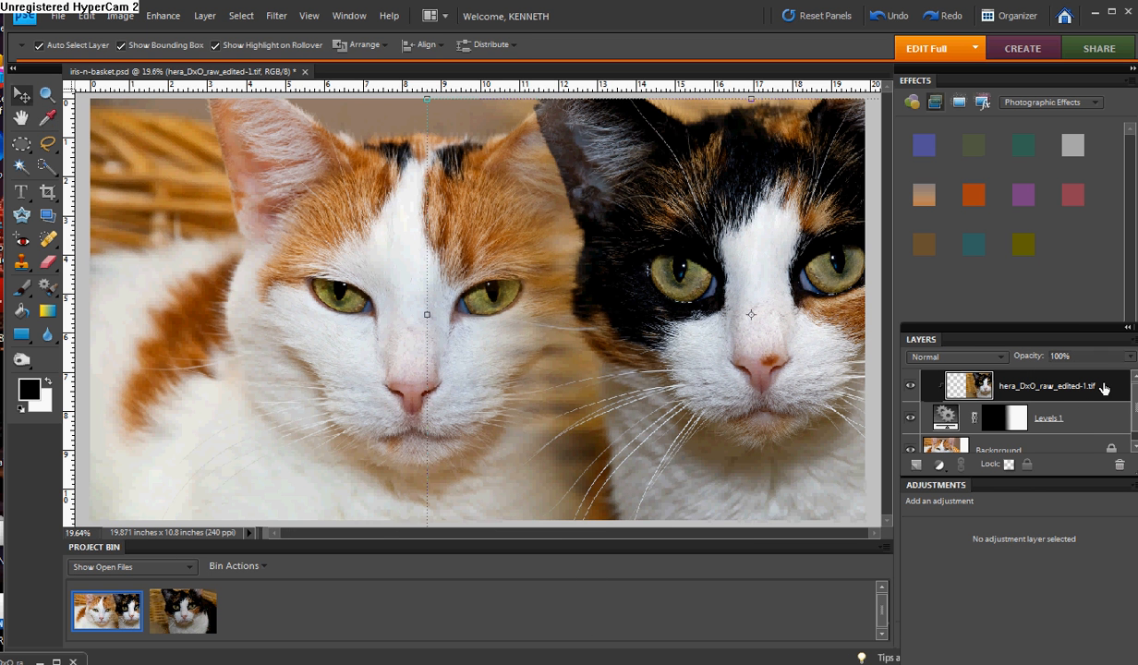
mouse_move(1113, 383)
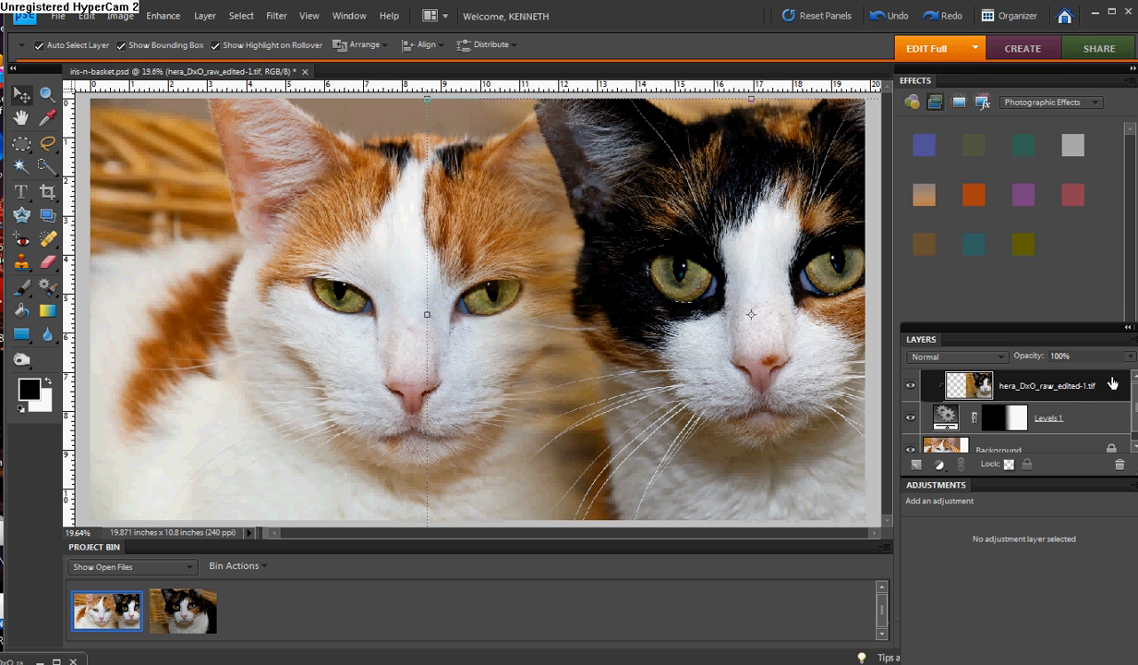
mouse_move(1046, 381)
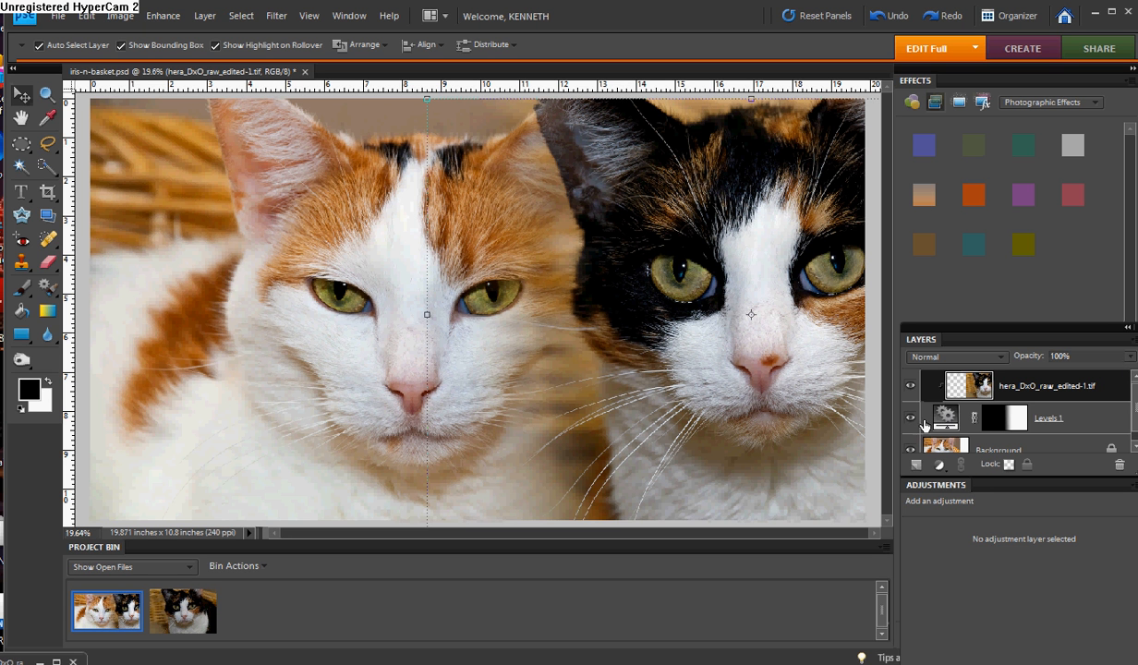
mouse_move(702, 370)
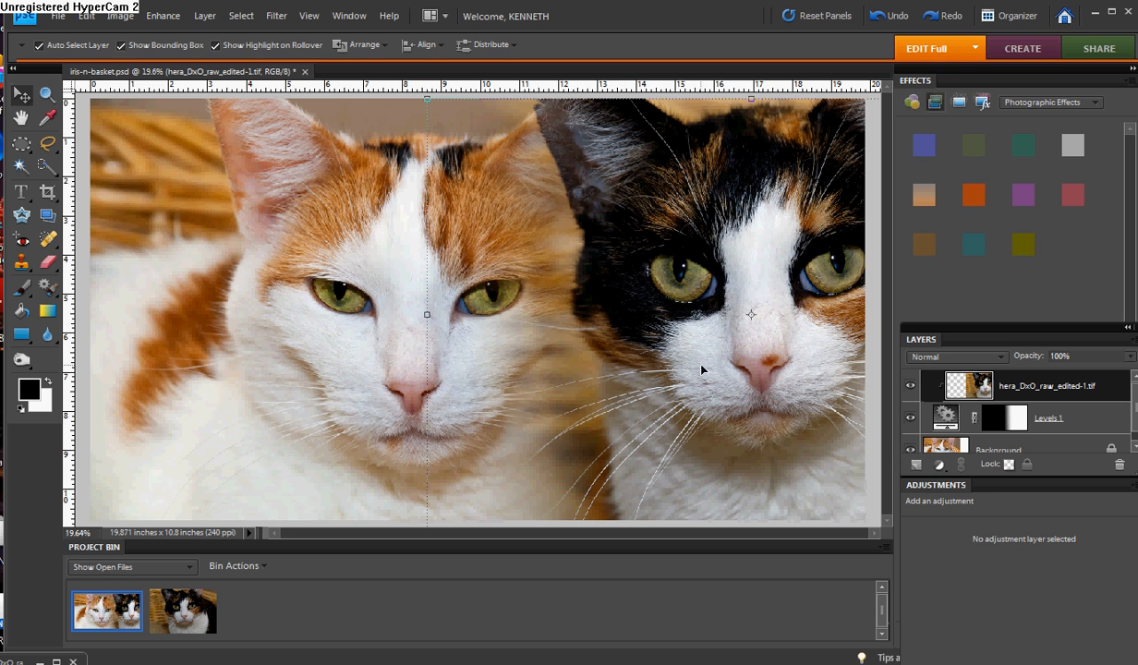
mouse_move(712, 334)
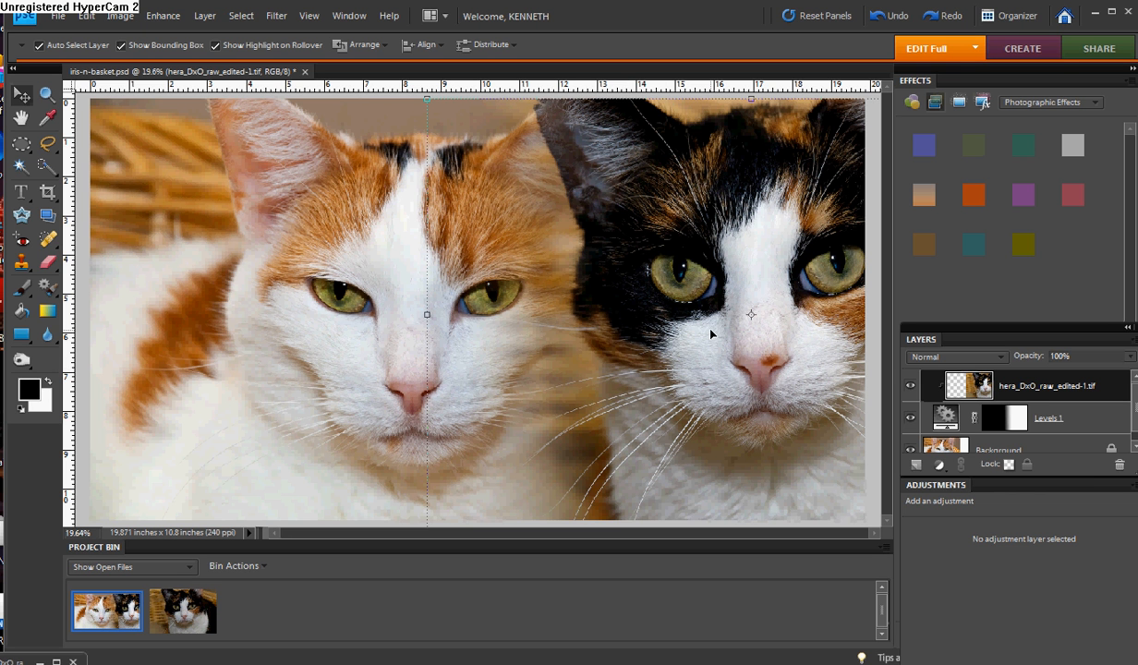
mouse_move(864, 386)
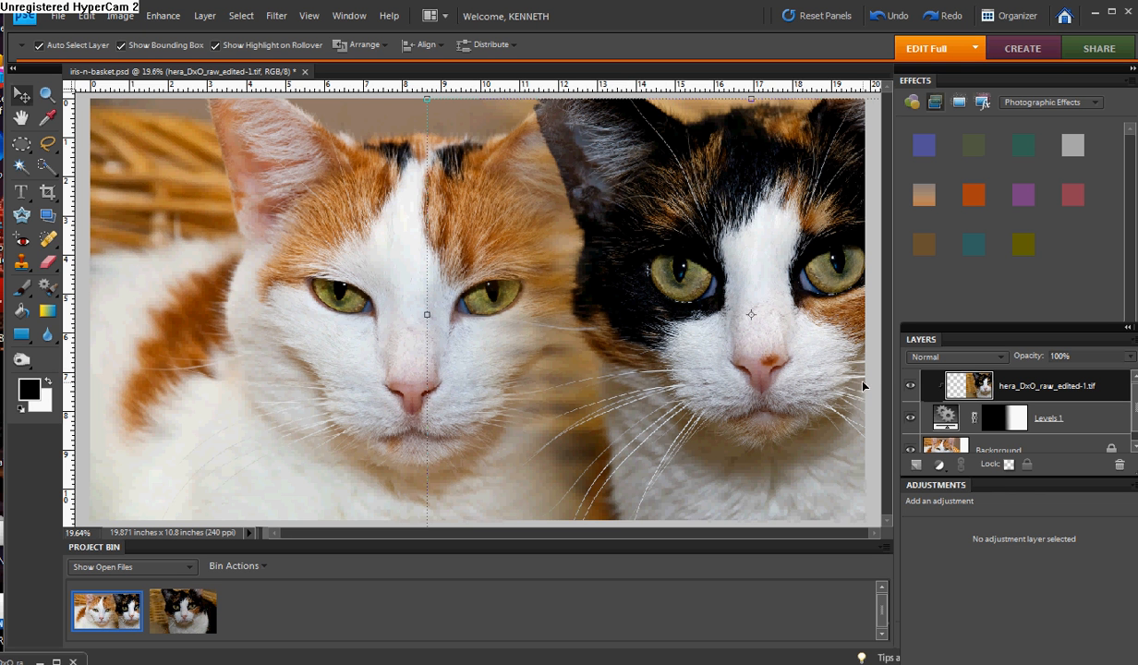
click(998, 436)
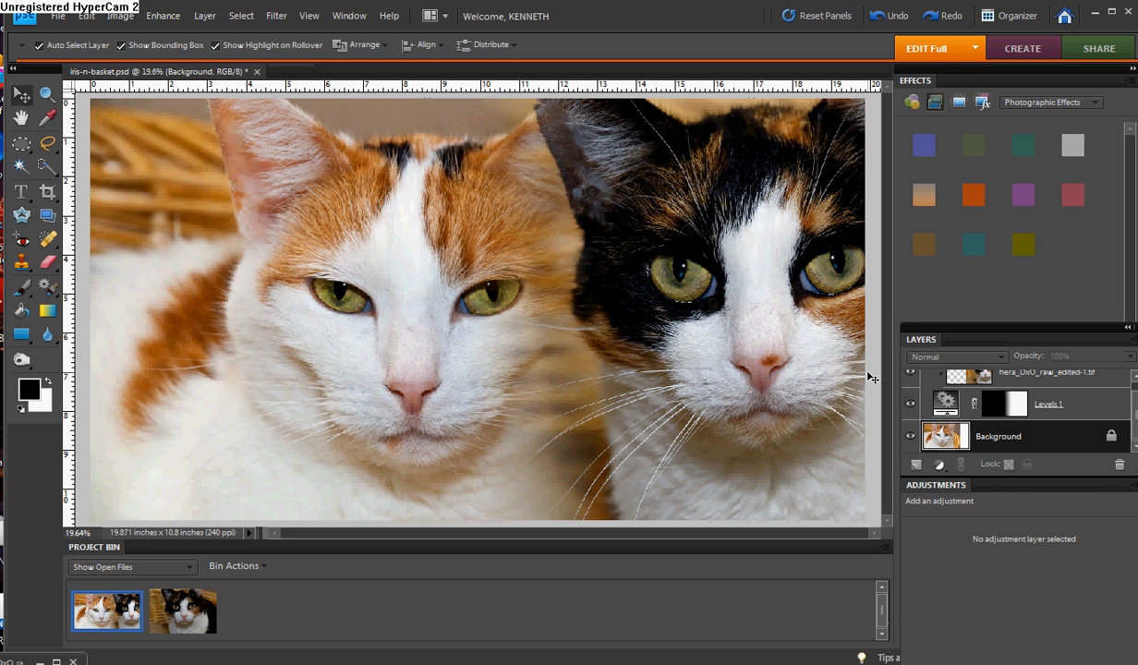